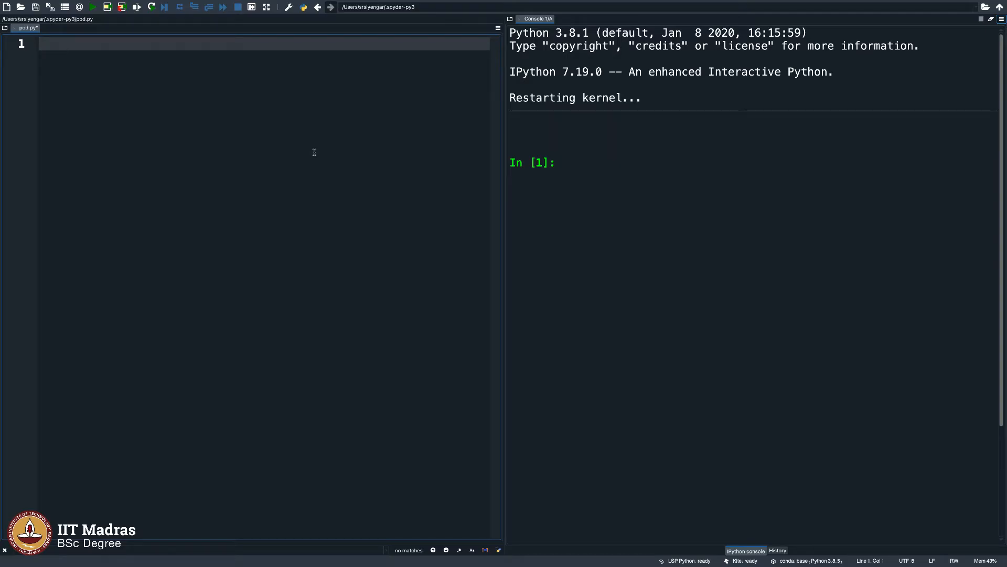
# Add comments '#if condition' and '#Let us consider the movie "Avengers". This is a 13+ movie.'.
pyautogui.write('#')
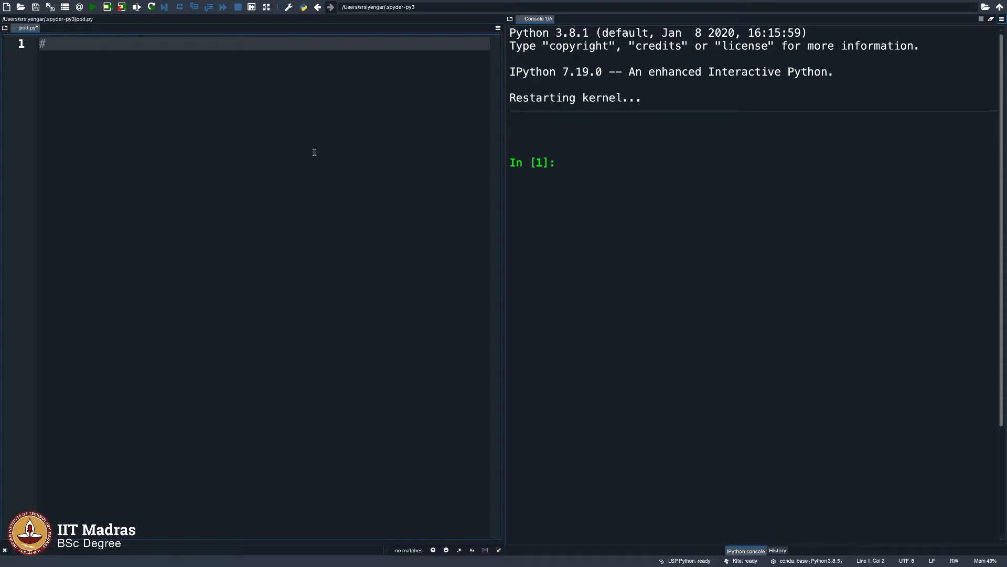
pyautogui.write('if condition')
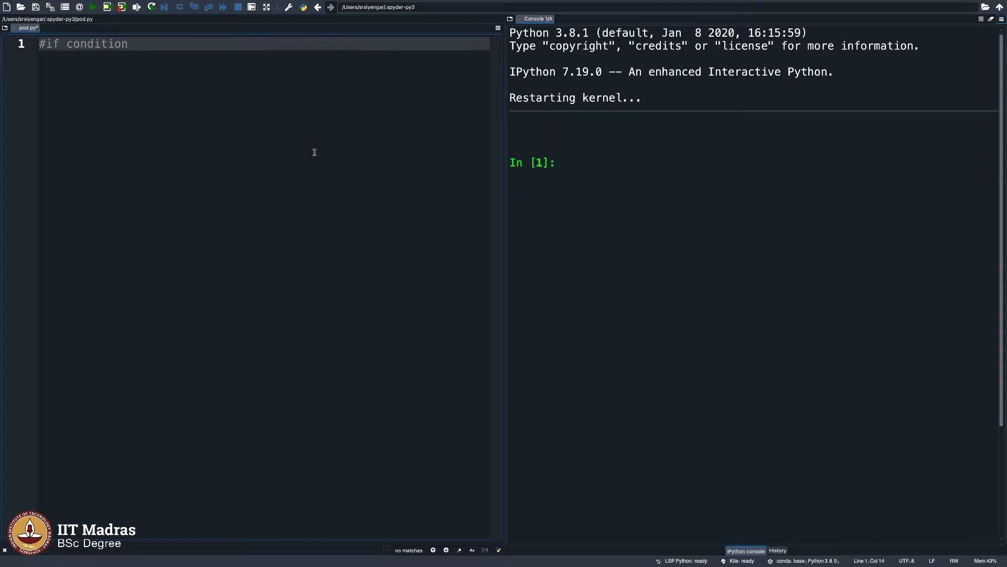
pyautogui.press('Return')
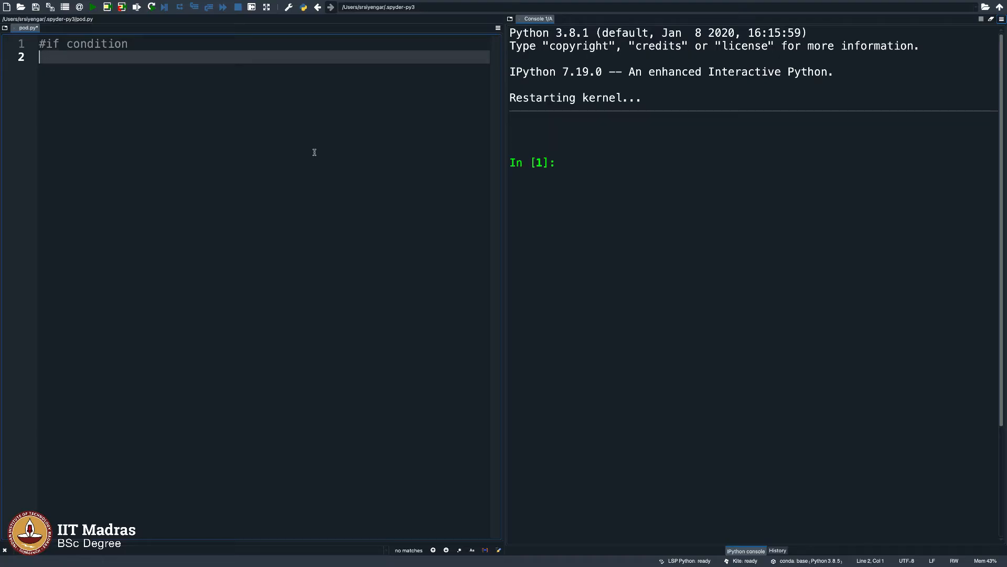
pyautogui.write('#Let us consider the movie "A')
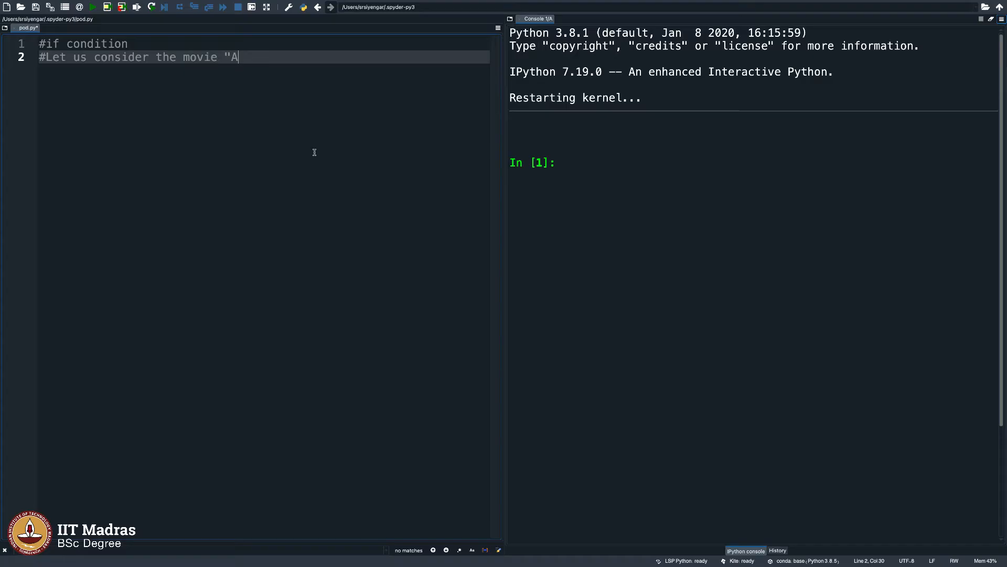
pyautogui.write('vengers"')
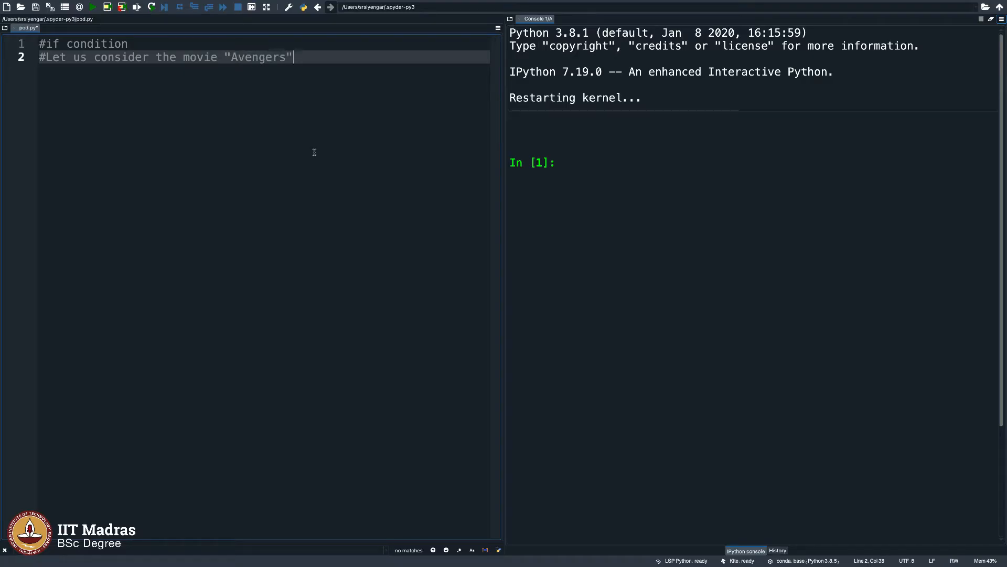
pyautogui.write('. This is a')
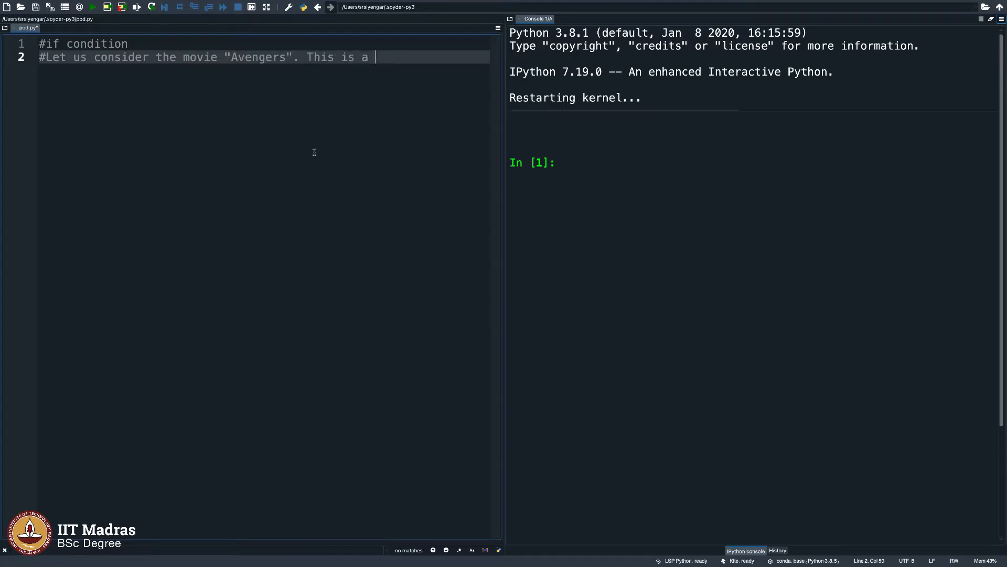
pyautogui.write('13+')
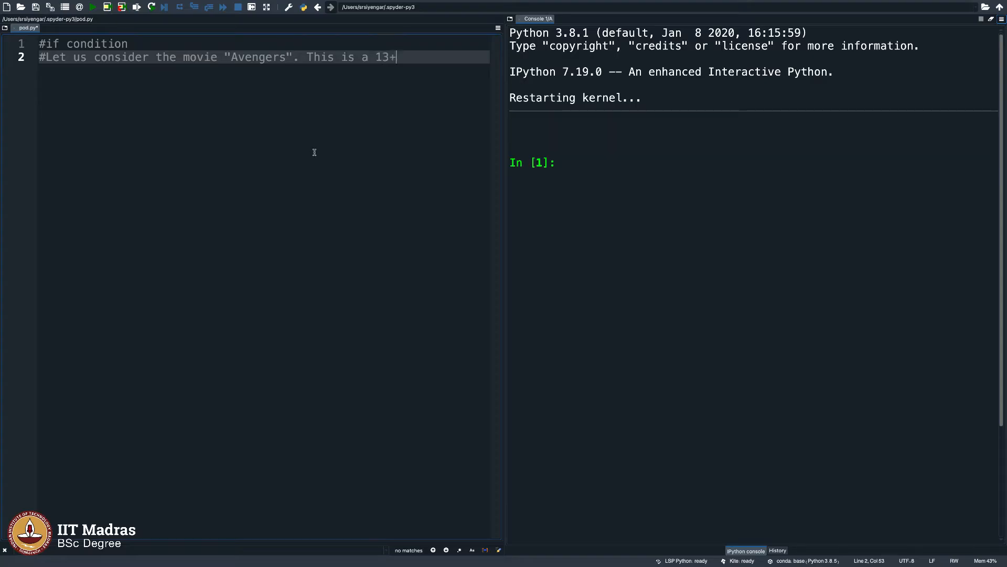
pyautogui.write('movie')
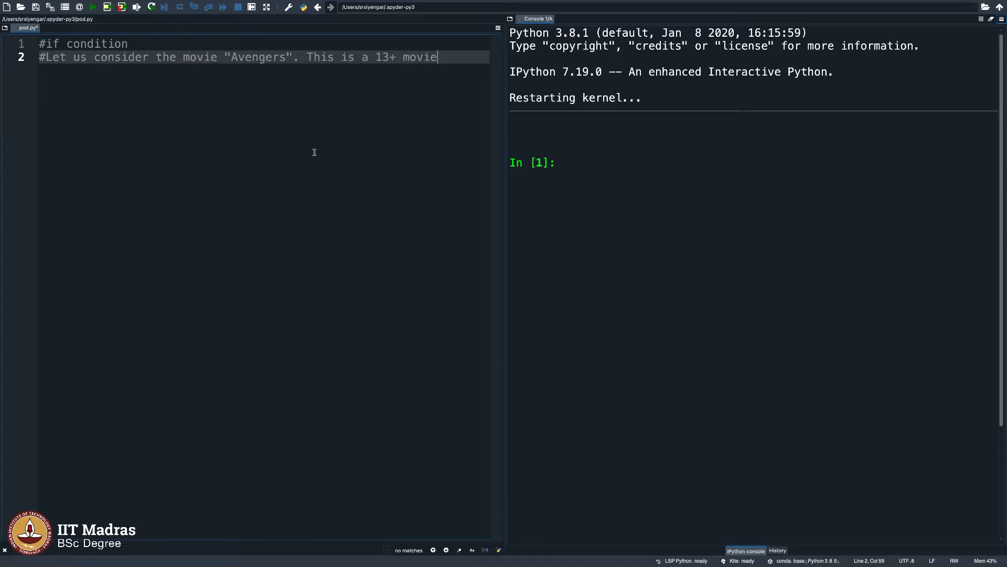
pyautogui.doubleClick(200, 57)
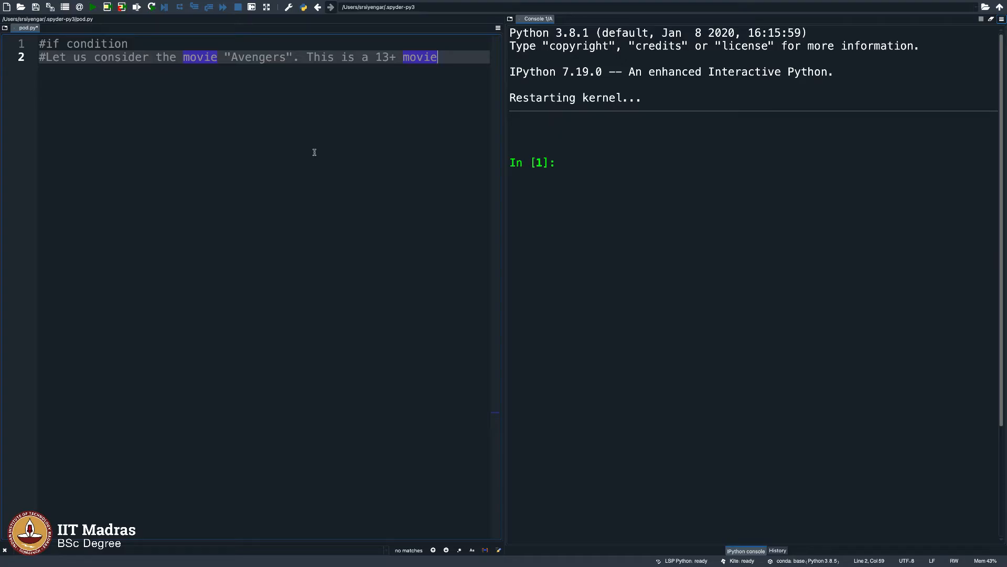
pyautogui.write('.')
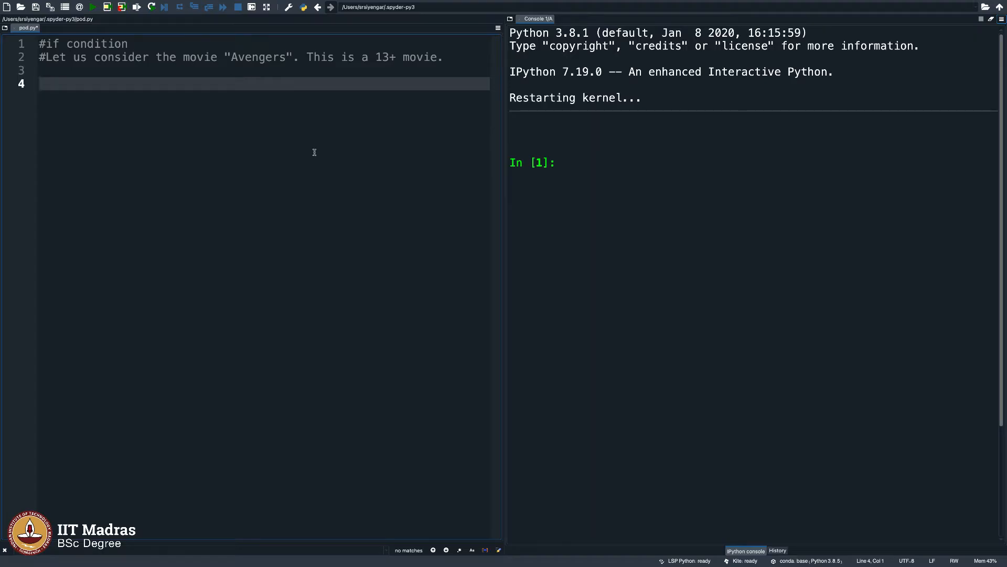
# Print "Please enter your date of birth" and read birth_year as an integer input.
pyautogui.write('print()')
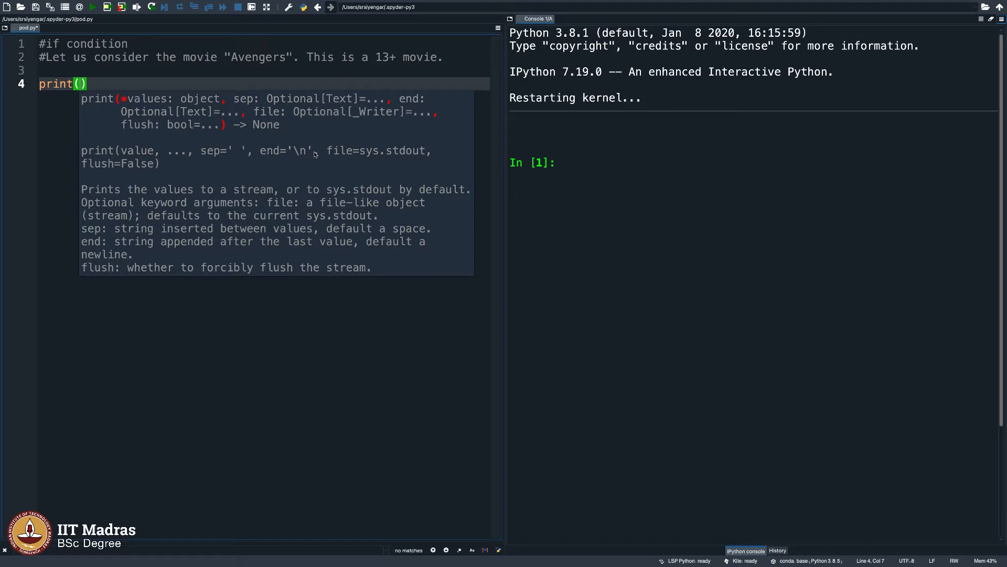
pyautogui.write('"Please enter your date of birth')
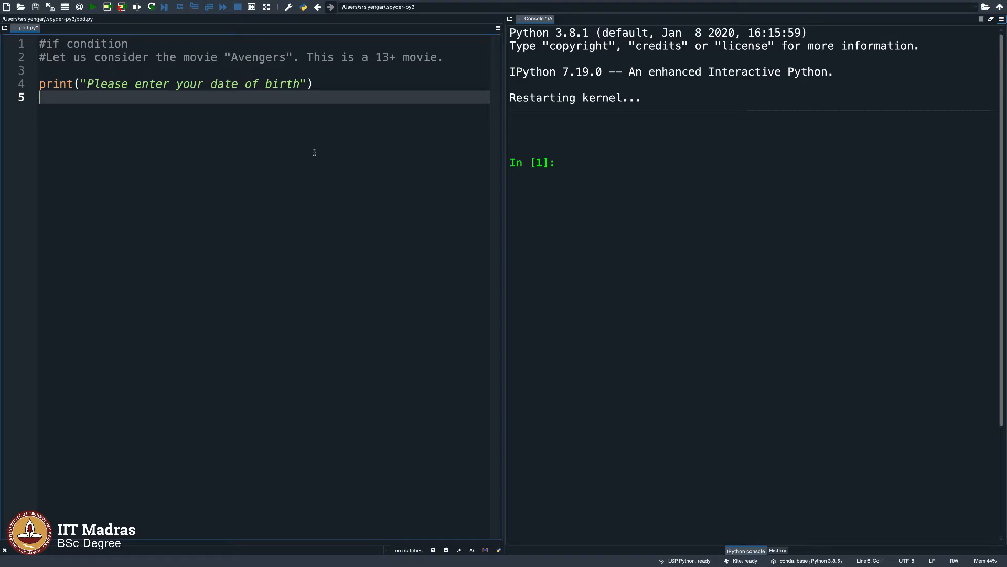
pyautogui.write('birth+')
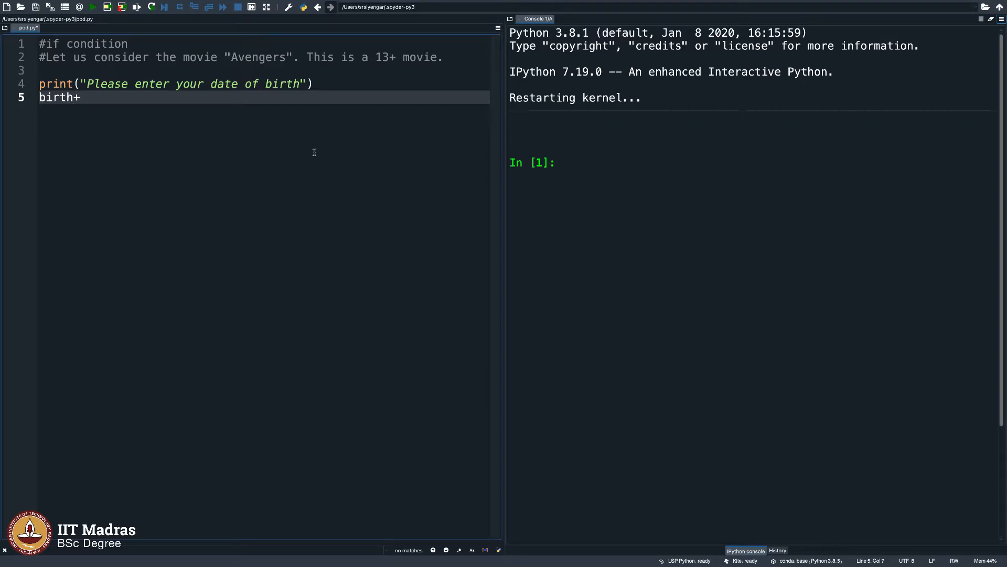
pyautogui.write('_year')
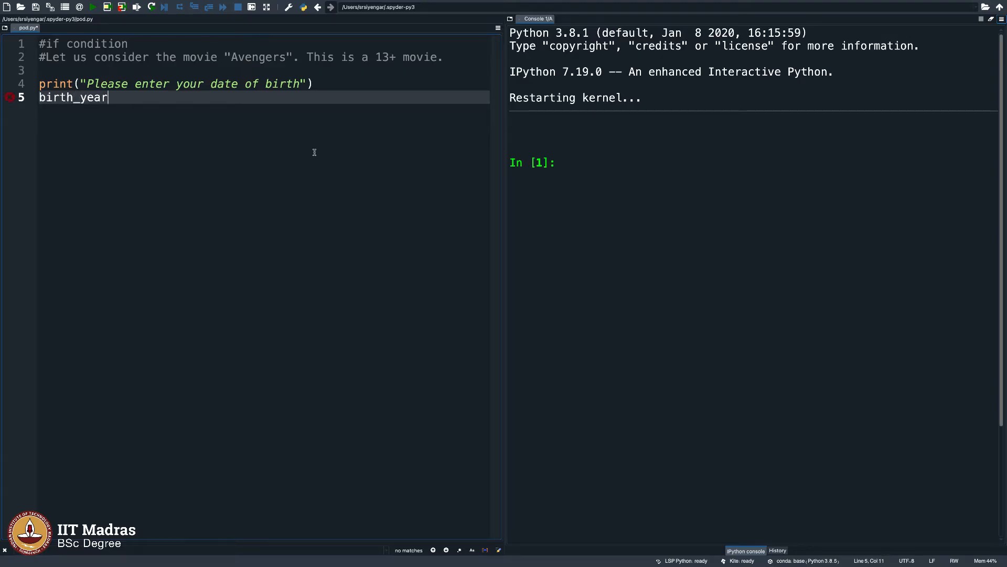
pyautogui.write('=int(input')
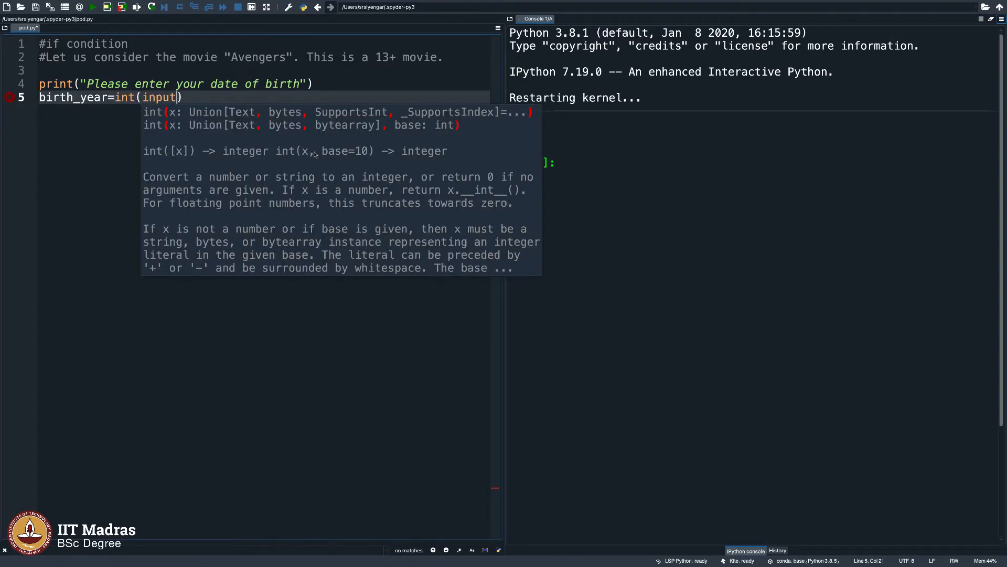
pyautogui.write(')')
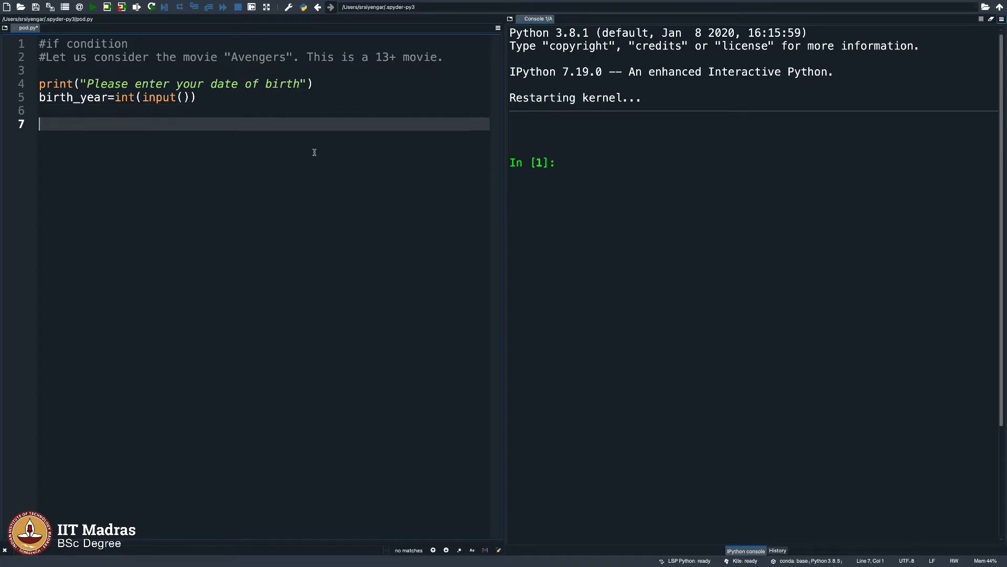
# Set current_year to 2021 and add blank lines below.
pyautogui.write('current')
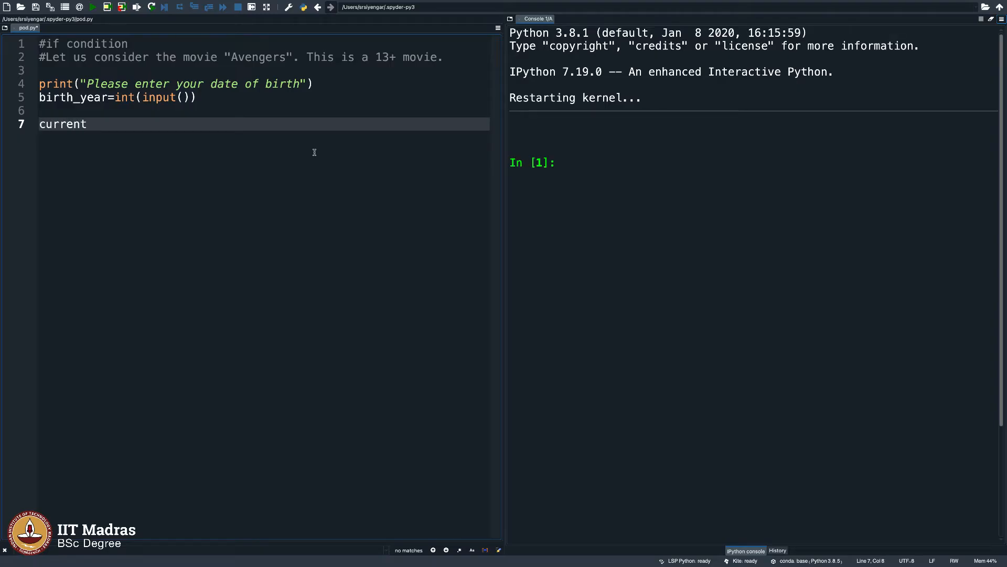
pyautogui.write('_year=')
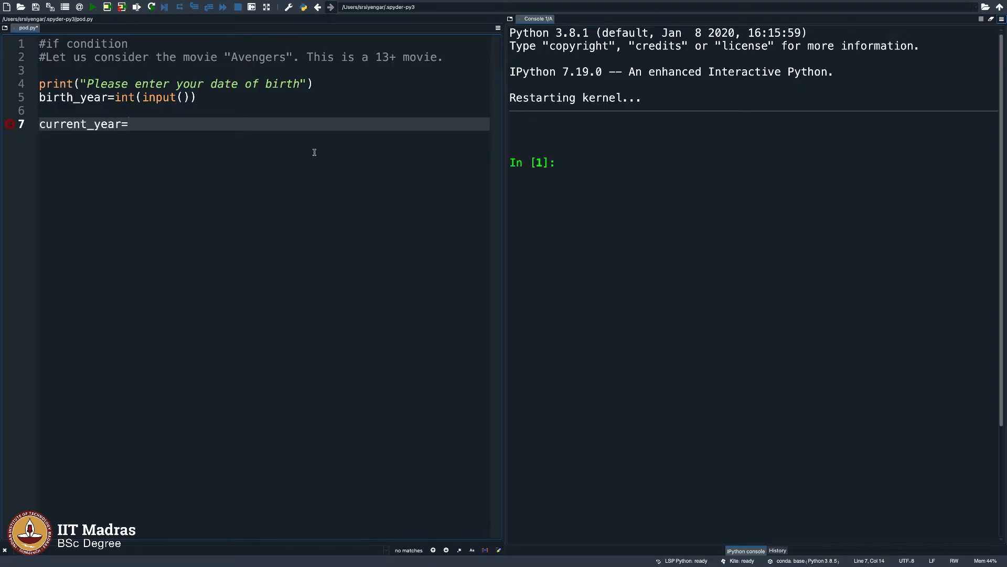
pyautogui.write('2021')
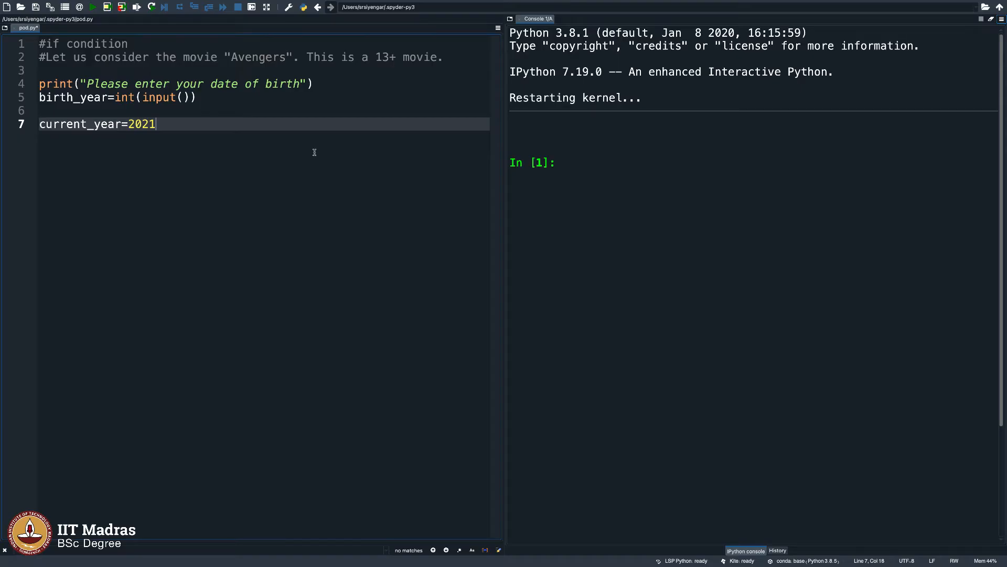
pyautogui.press('Return')
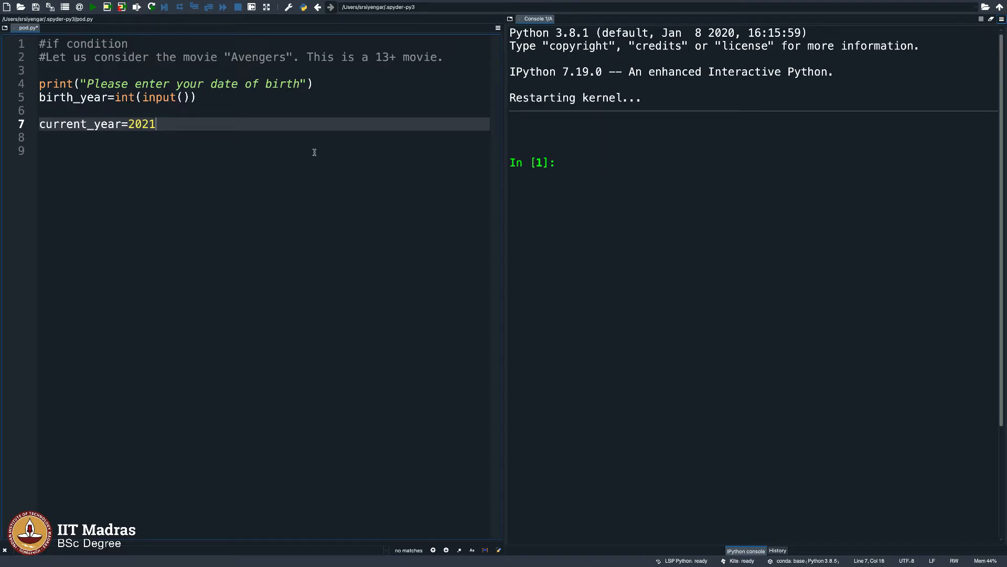
# Compute age as current_year minus birth_year.
pyautogui.press('Return')
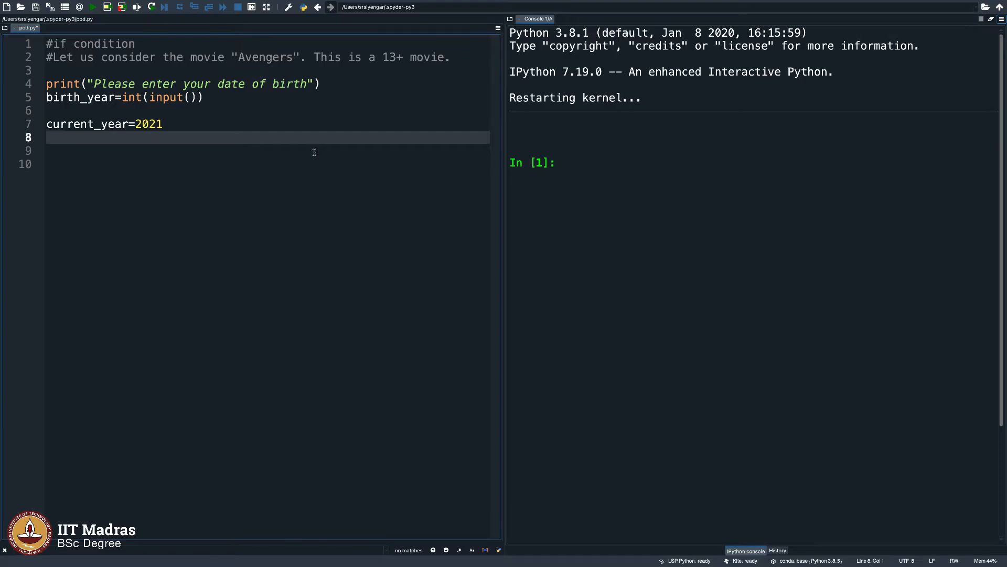
pyautogui.write('a')
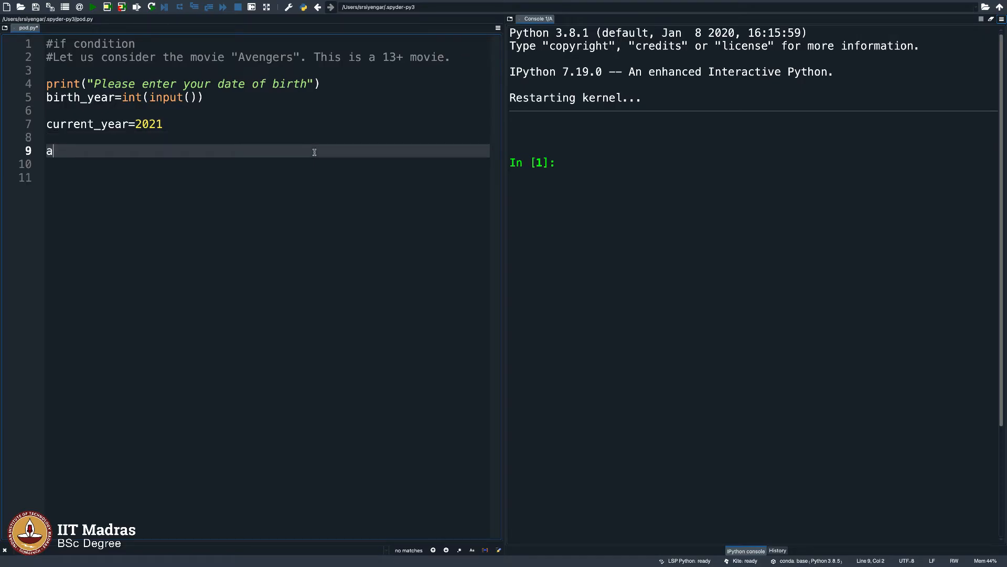
pyautogui.write('ge=curren')
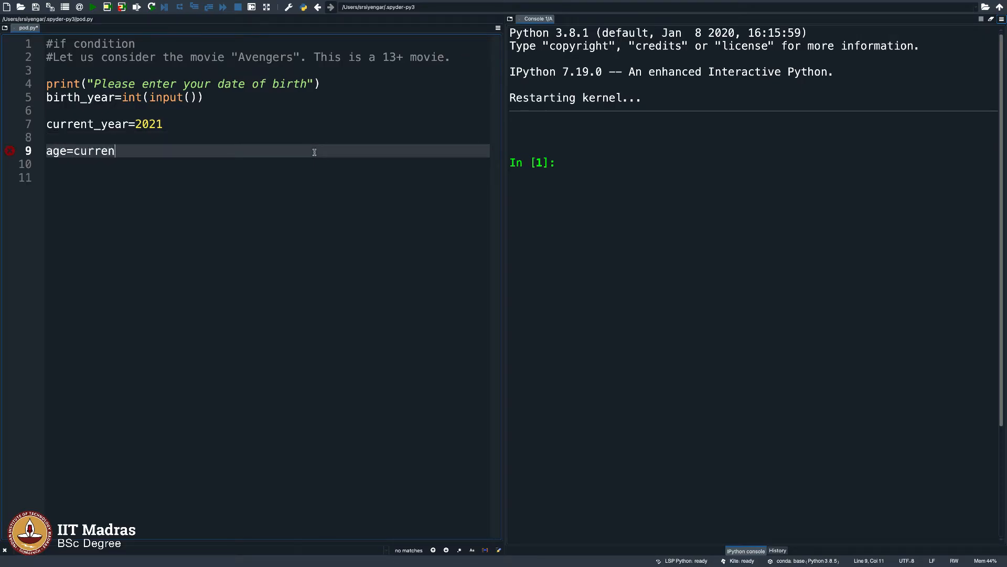
pyautogui.write('t_year-')
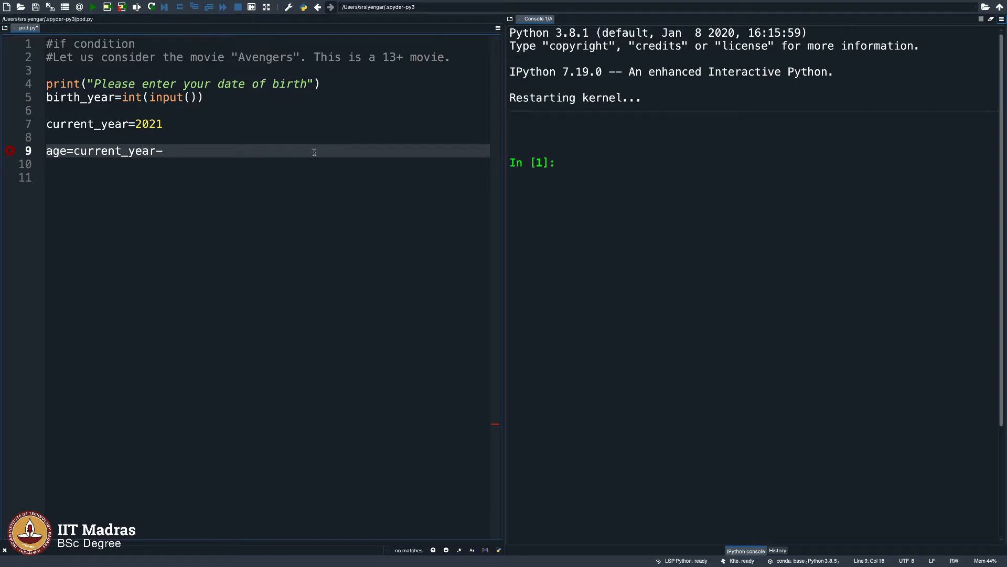
pyautogui.write('birth_year')
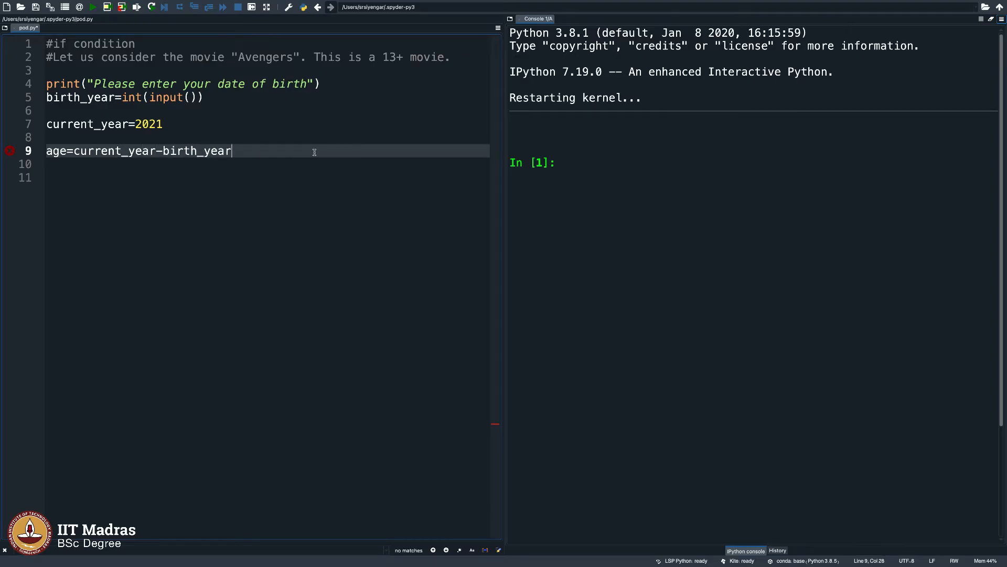
pyautogui.press('Return')
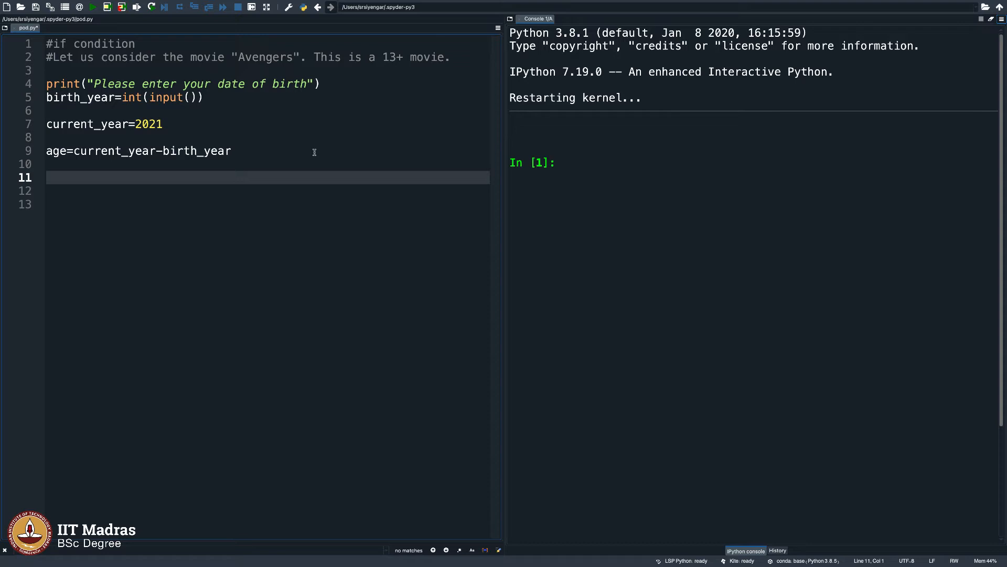
# Write the condition 'if (age<13):' and place the cursor inside its body.
pyautogui.write('if')
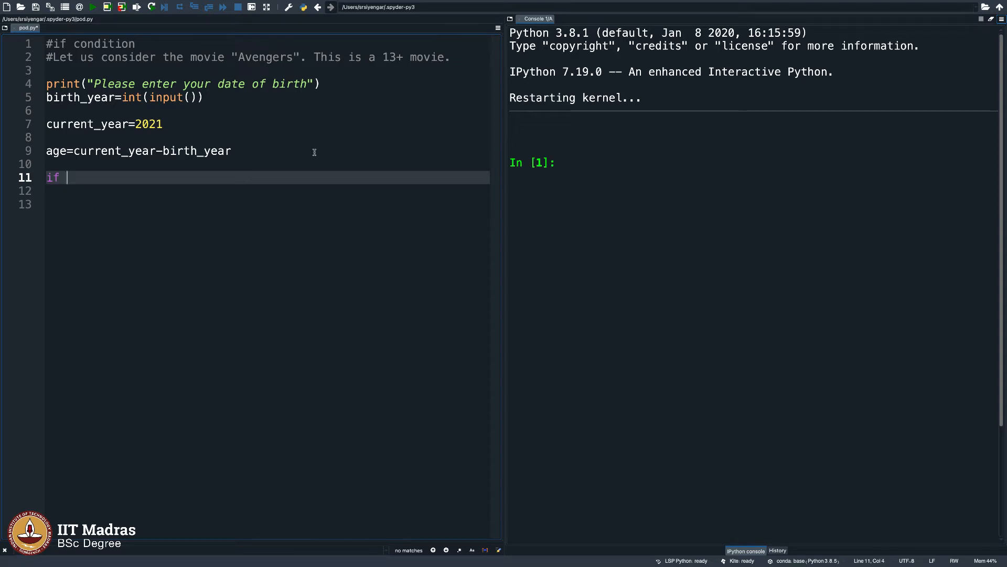
pyautogui.write('(age)')
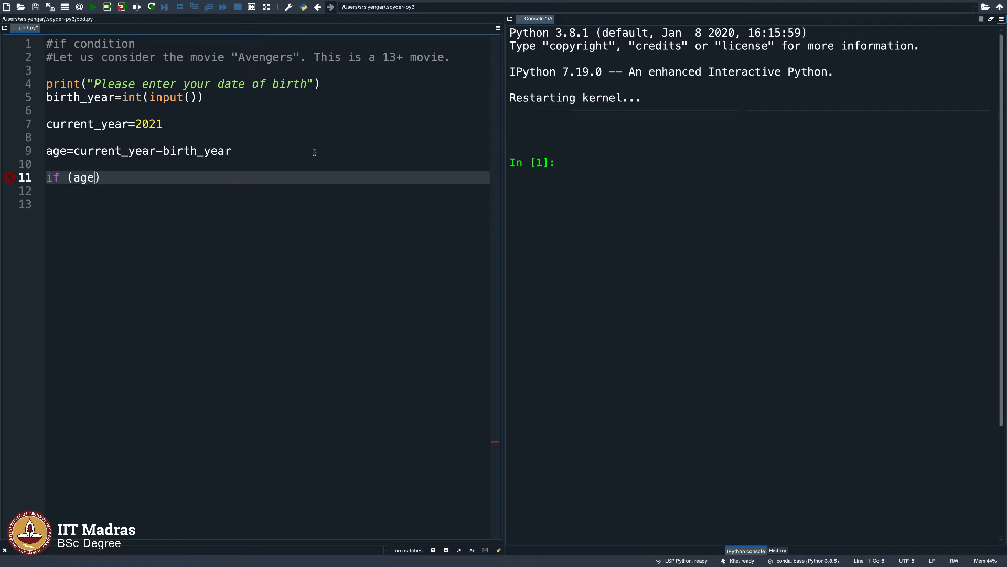
pyautogui.write('<13')
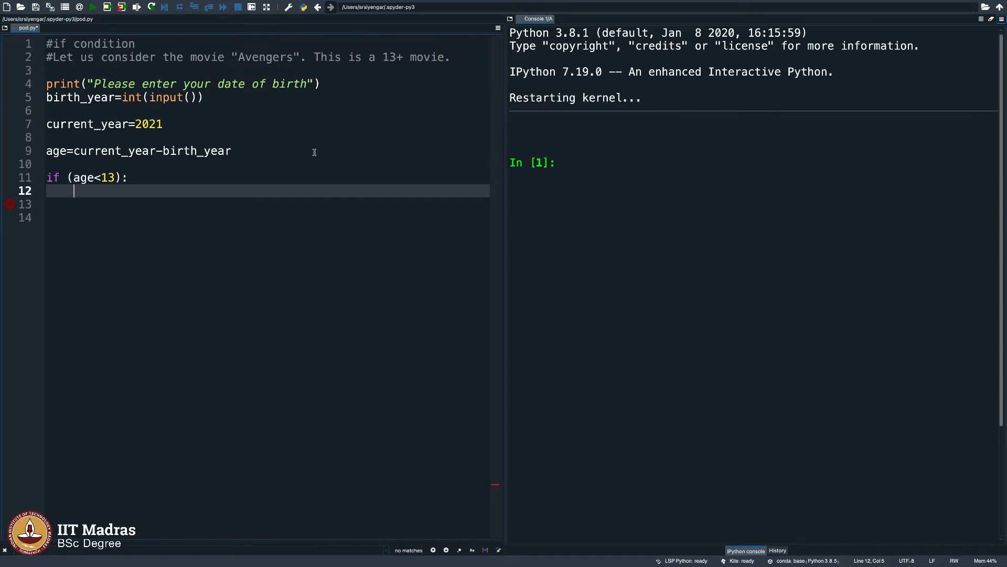
pyautogui.press('Return')
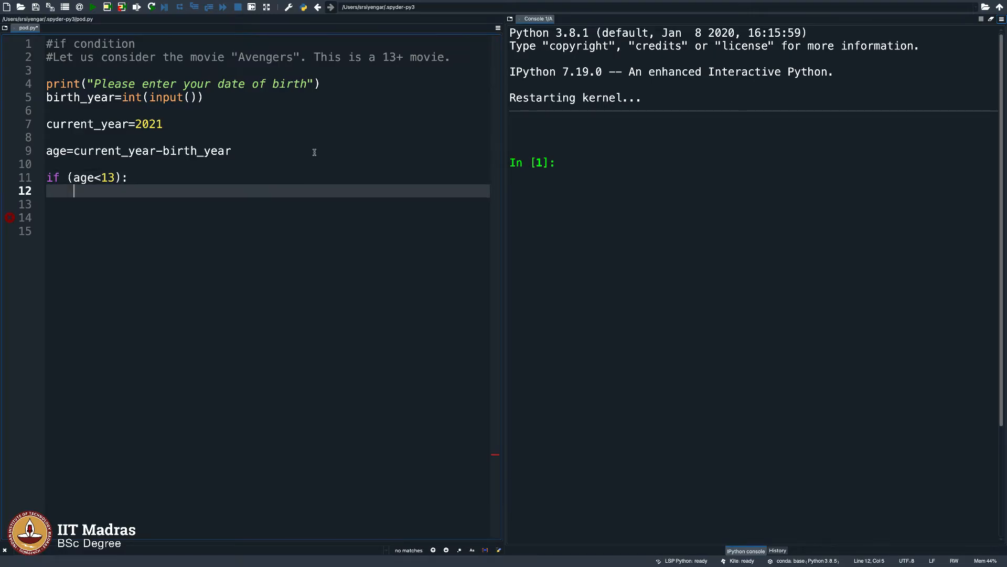
pyautogui.click(51, 190)
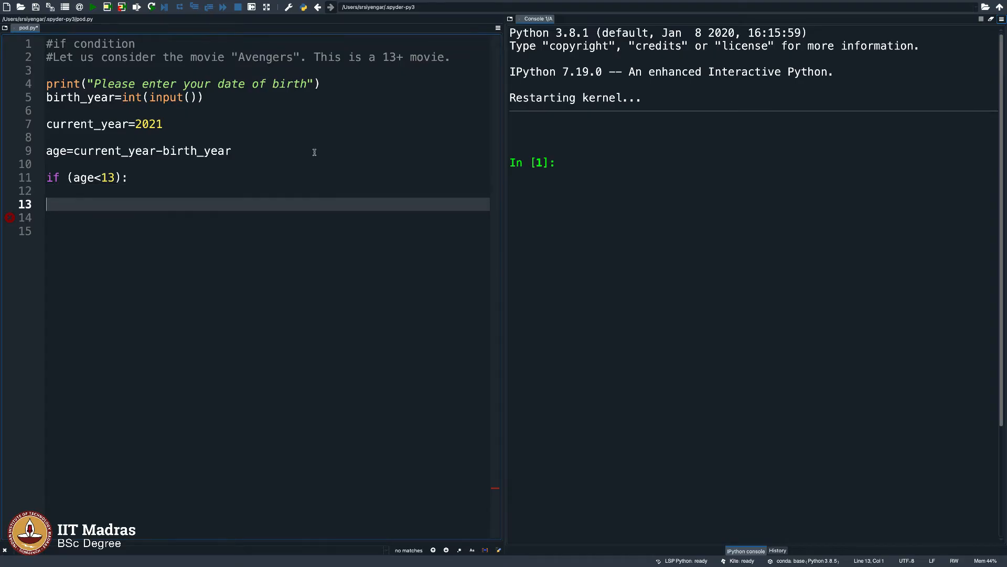
pyautogui.click(129, 177)
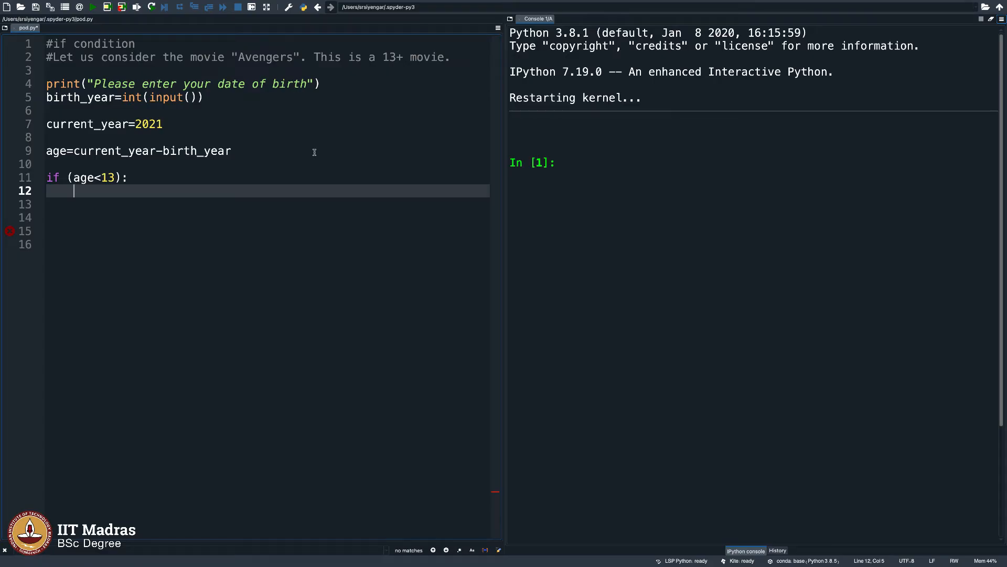
# Make the if branch print "You are under age, you cannot watch this movie".
pyautogui.write('print("You are und')
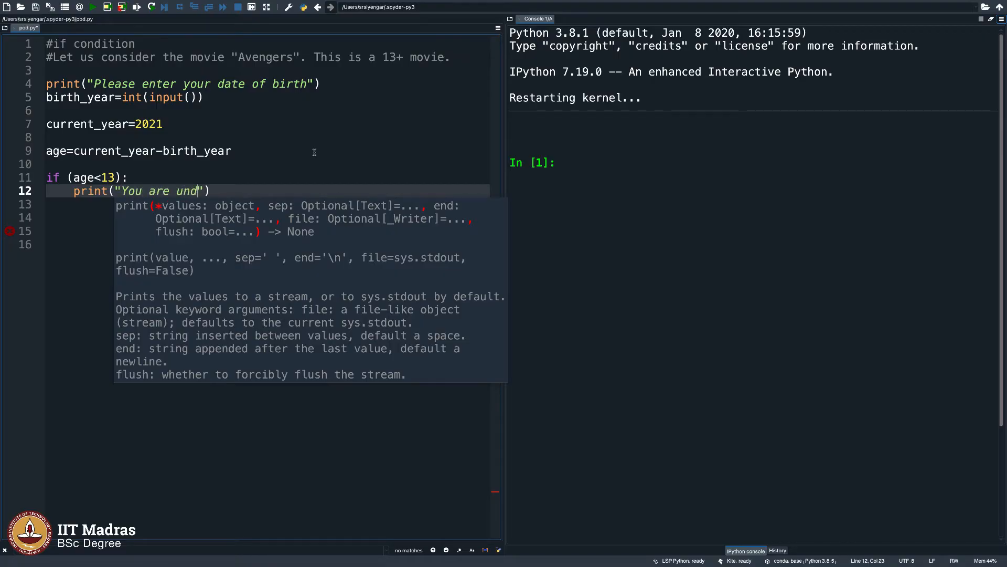
pyautogui.write('er')
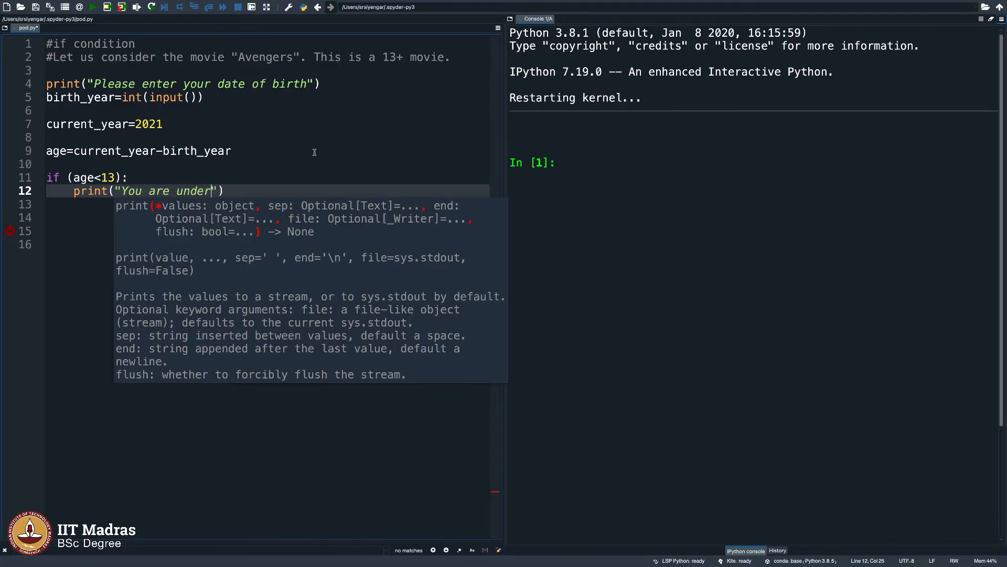
pyautogui.write('age, you cannot wa')
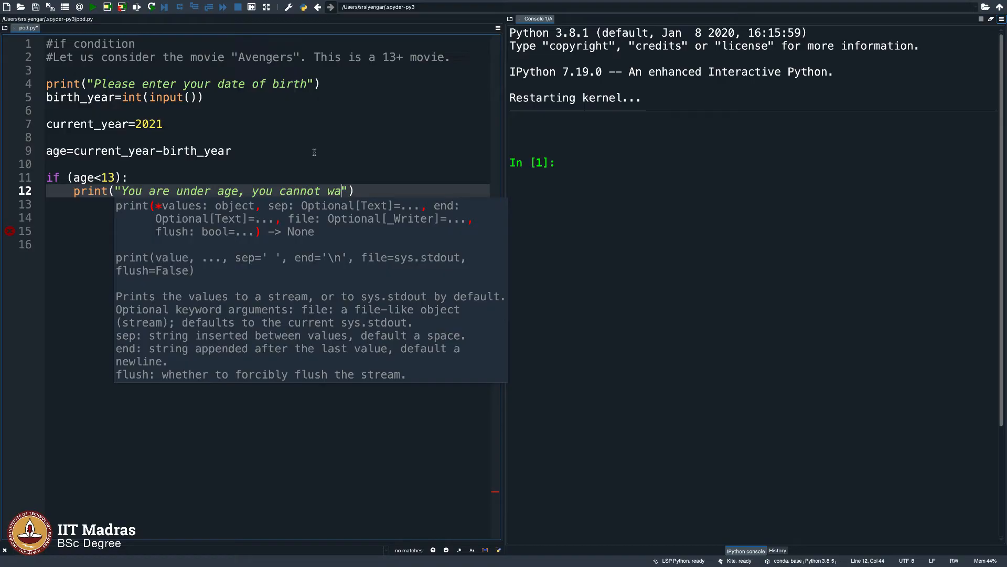
pyautogui.write('tch this movie')
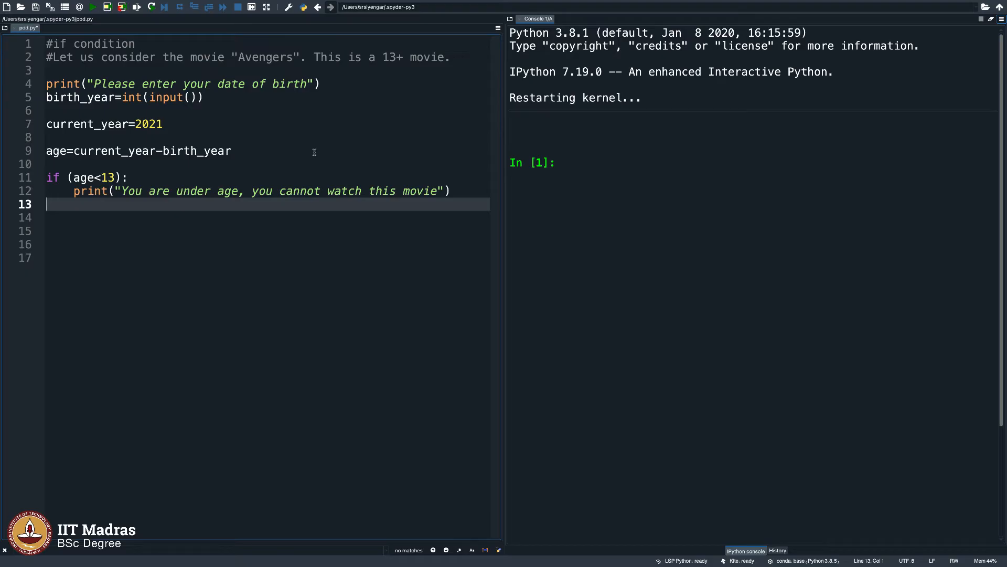
# Add an else branch printing "You are old enough to watch Avengers, enjoy!".
pyautogui.write('else')
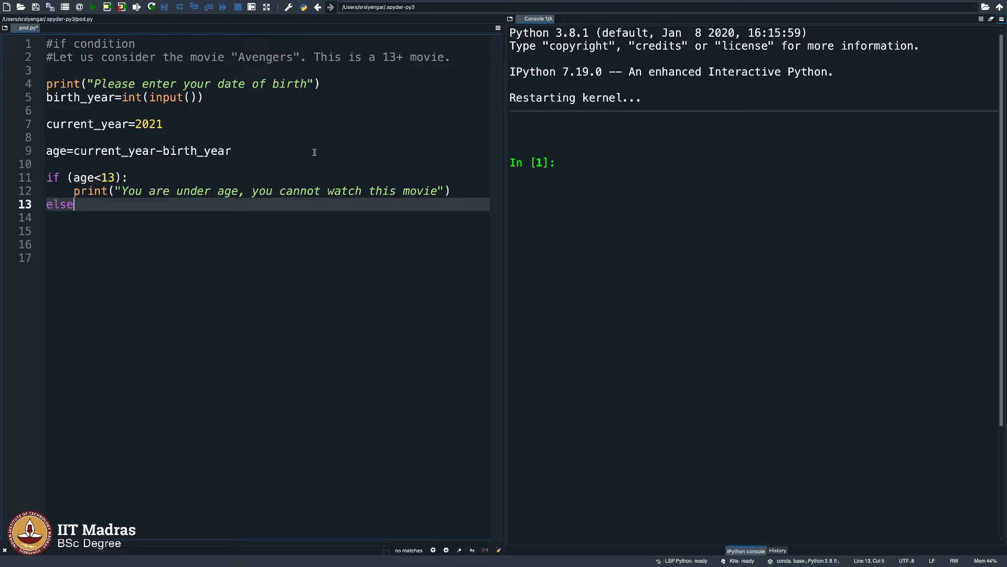
pyautogui.write(':')
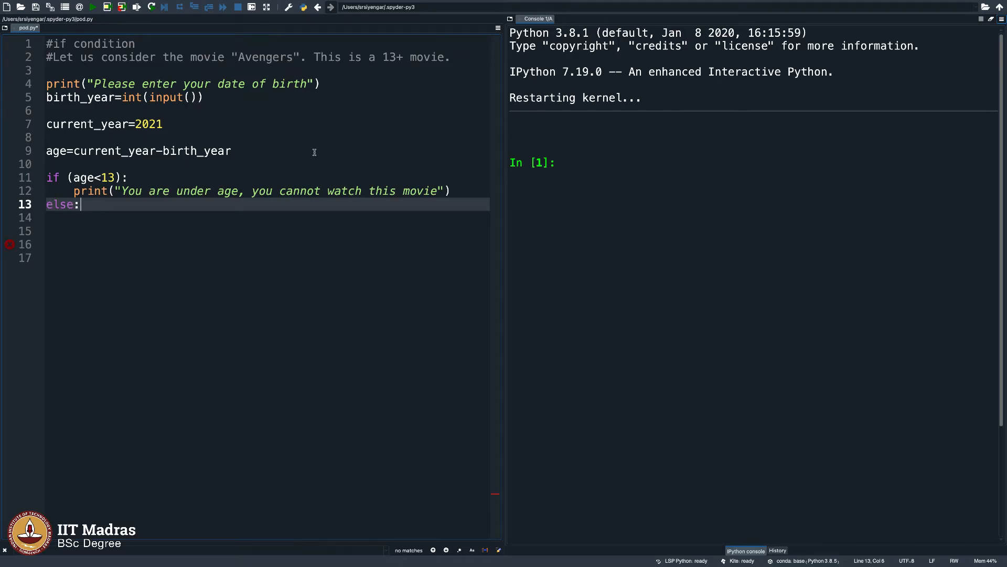
pyautogui.write('print(')
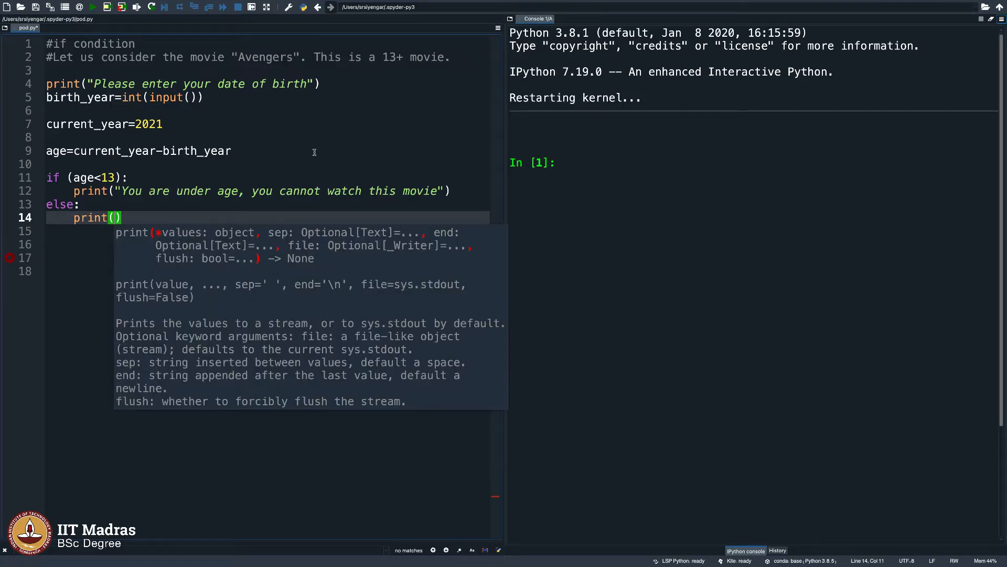
pyautogui.write('"You are old "')
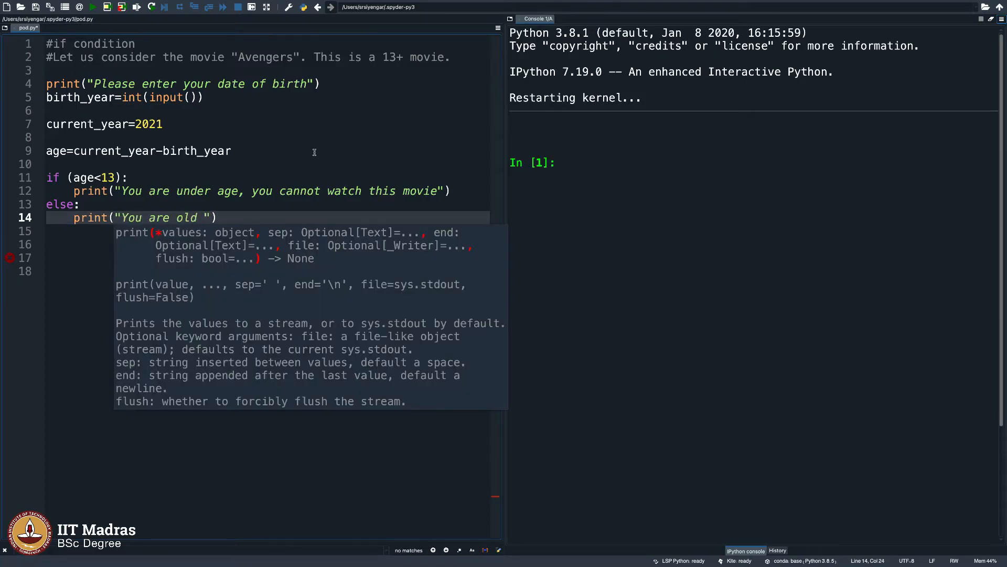
pyautogui.write('enough to watch Av')
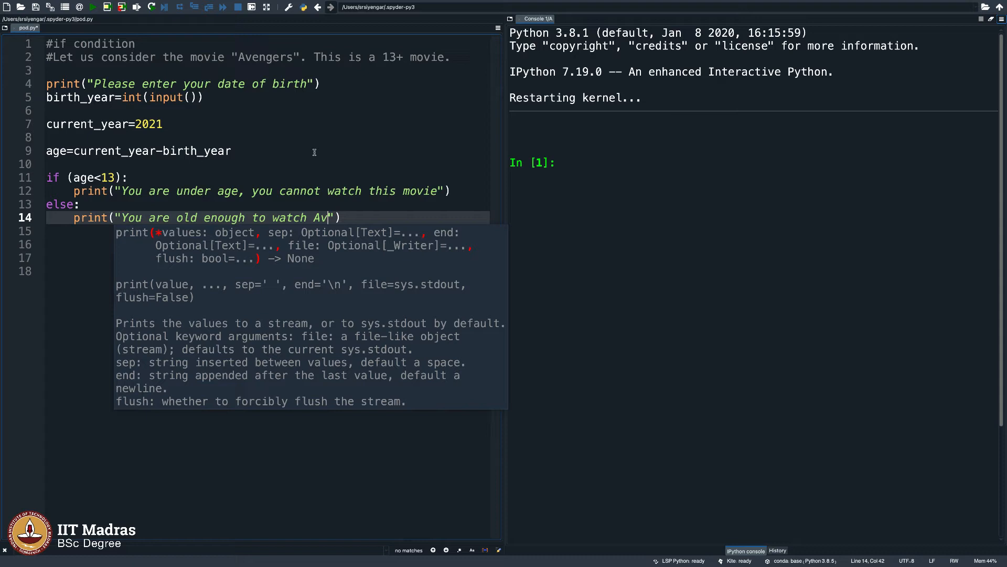
pyautogui.write('engers,')
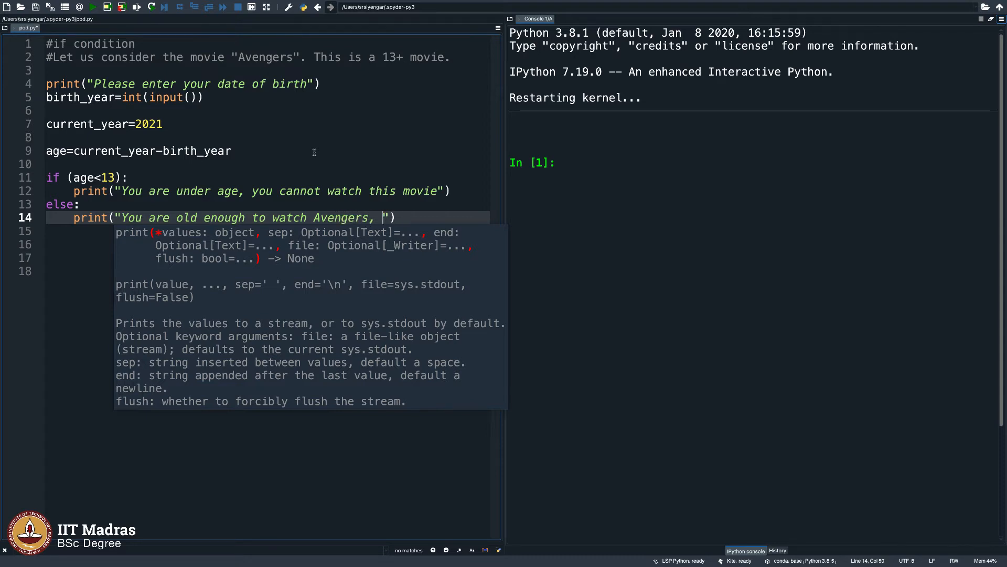
pyautogui.write('enjoy!')
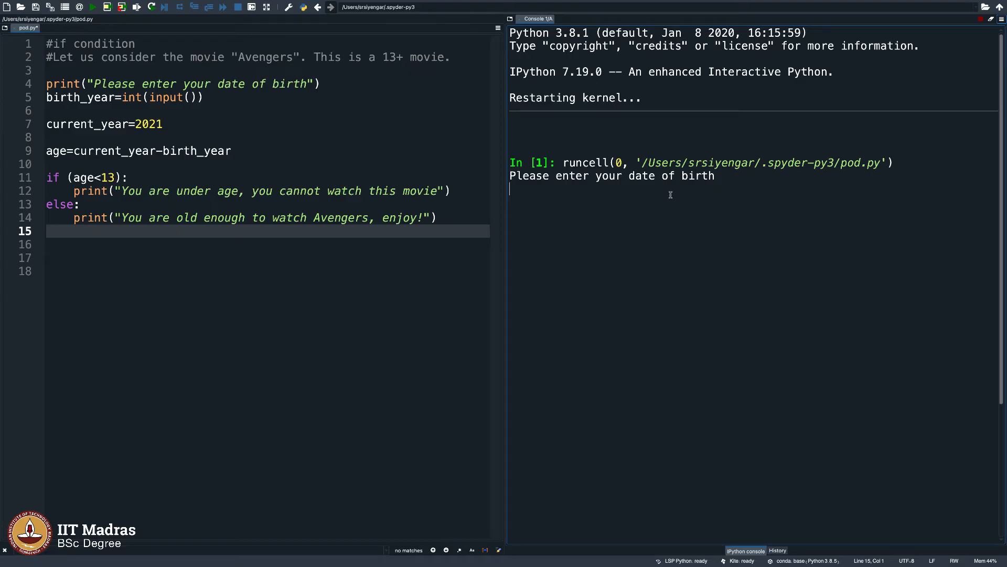
# Enter birth year 2010, highlight 'age' in the condition, and restart the console.
pyautogui.write('2010')
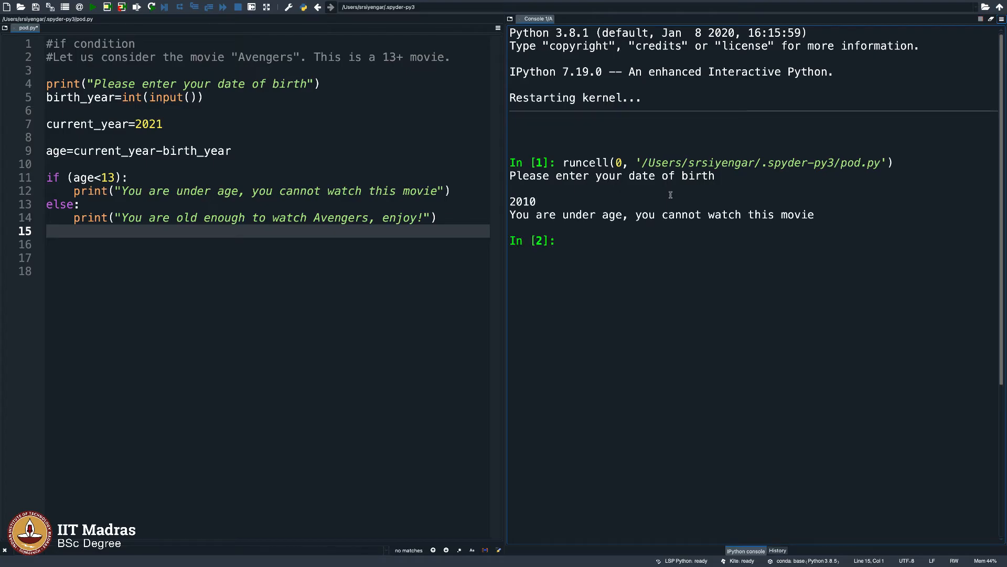
pyautogui.moveTo(546, 200)
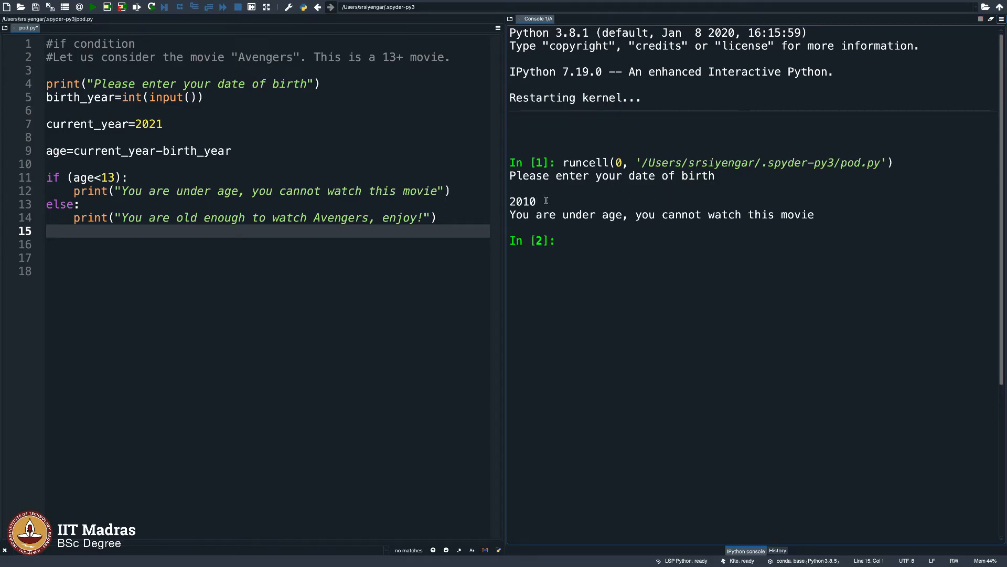
pyautogui.click(87, 178)
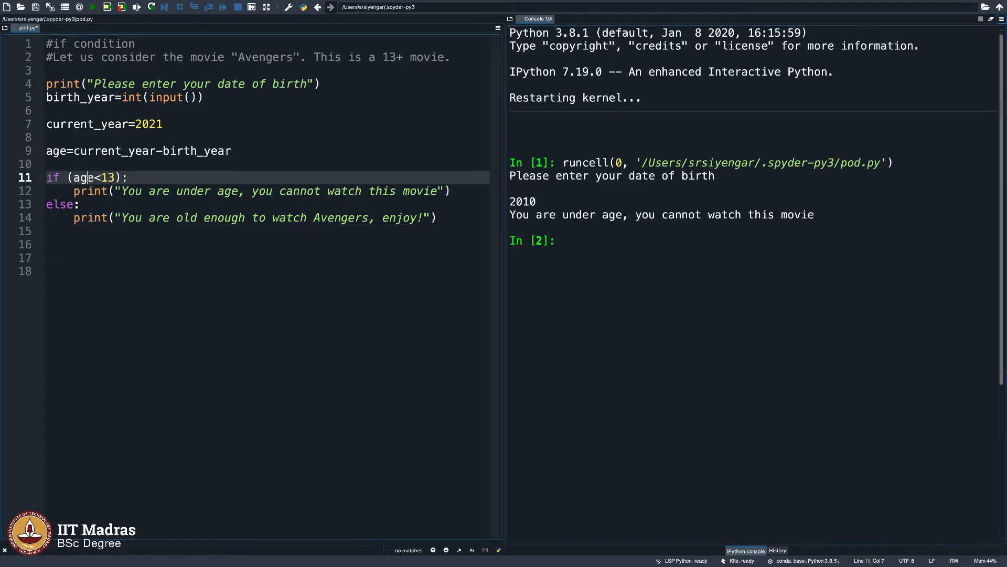
pyautogui.doubleClick(83, 177)
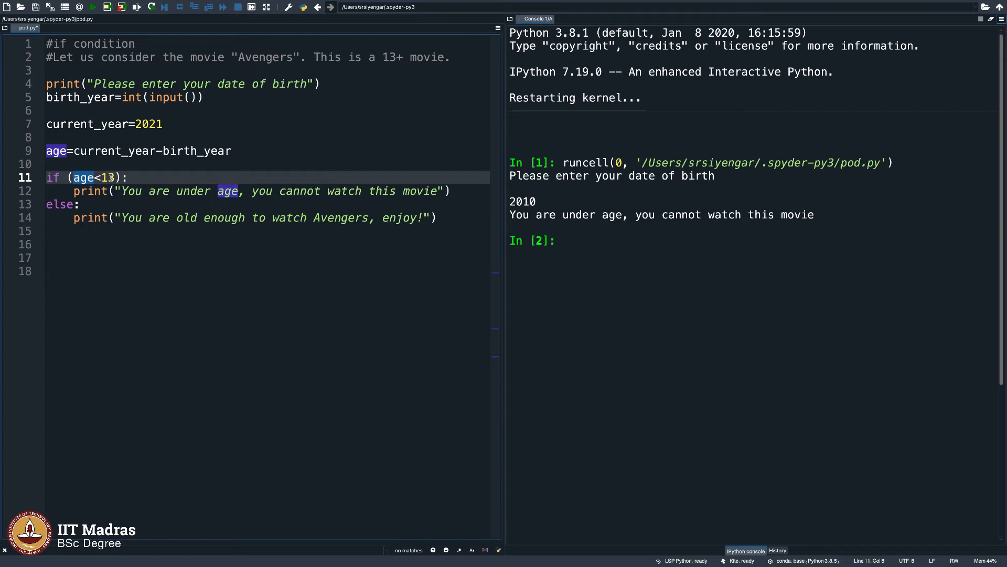
pyautogui.click(199, 191)
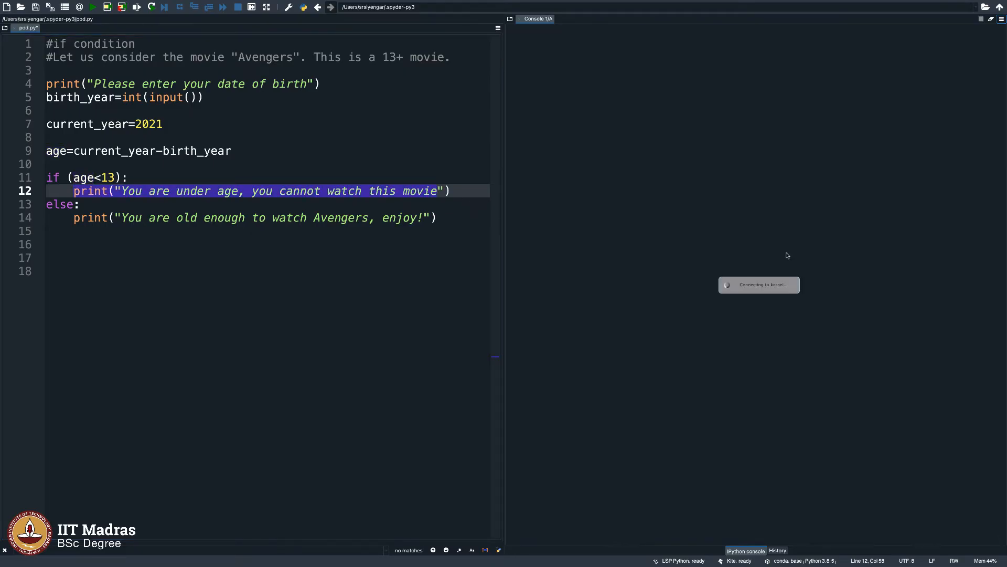
# Rerun pod.py entering birth year 2000 at the console prompt.
pyautogui.click(379, 257)
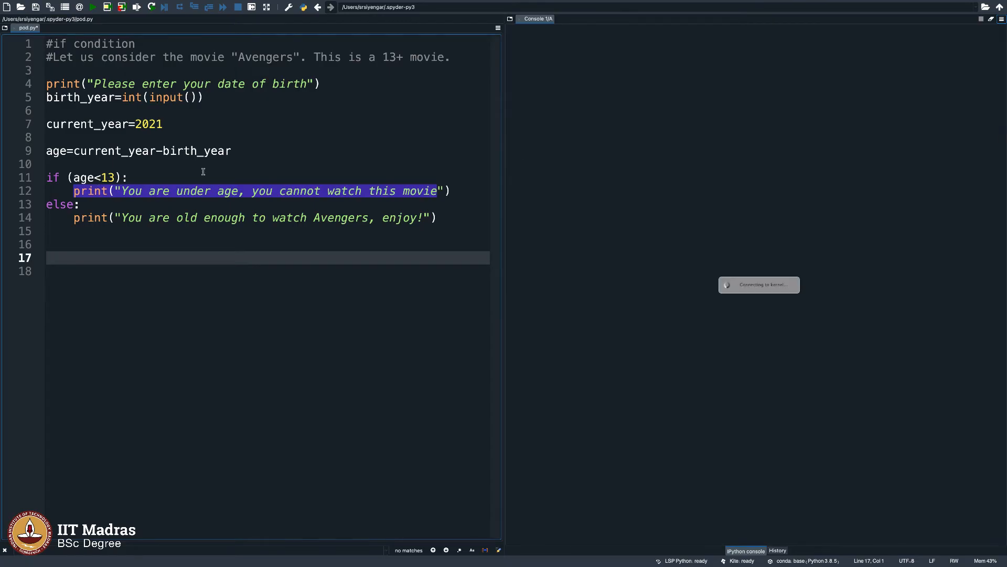
pyautogui.moveTo(610, 190)
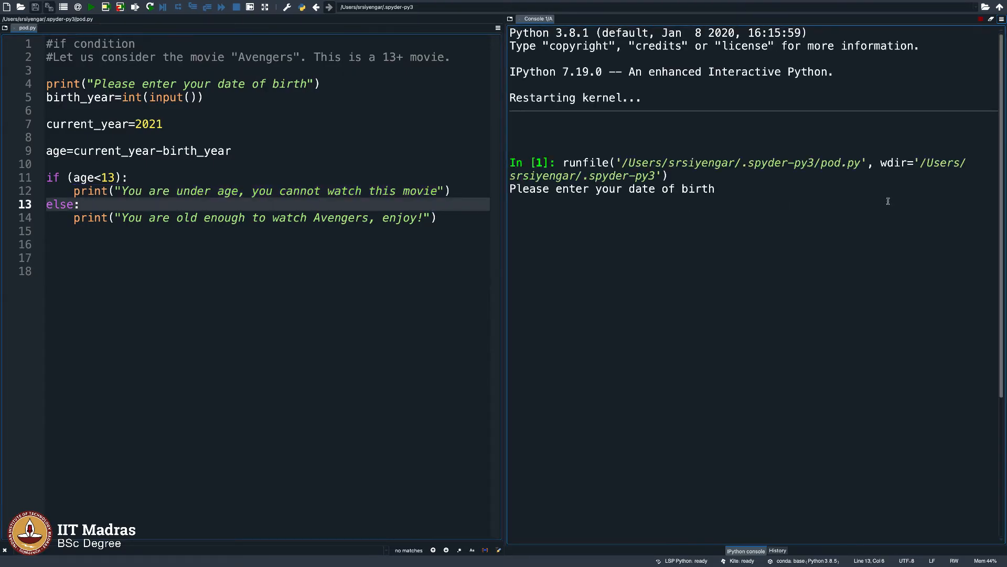
pyautogui.write('2000')
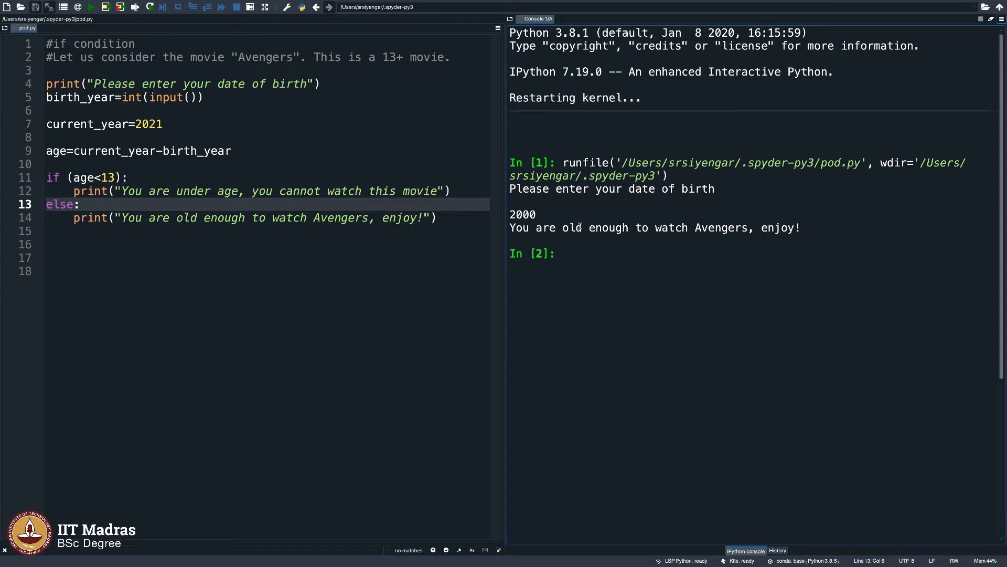
pyautogui.moveTo(734, 244)
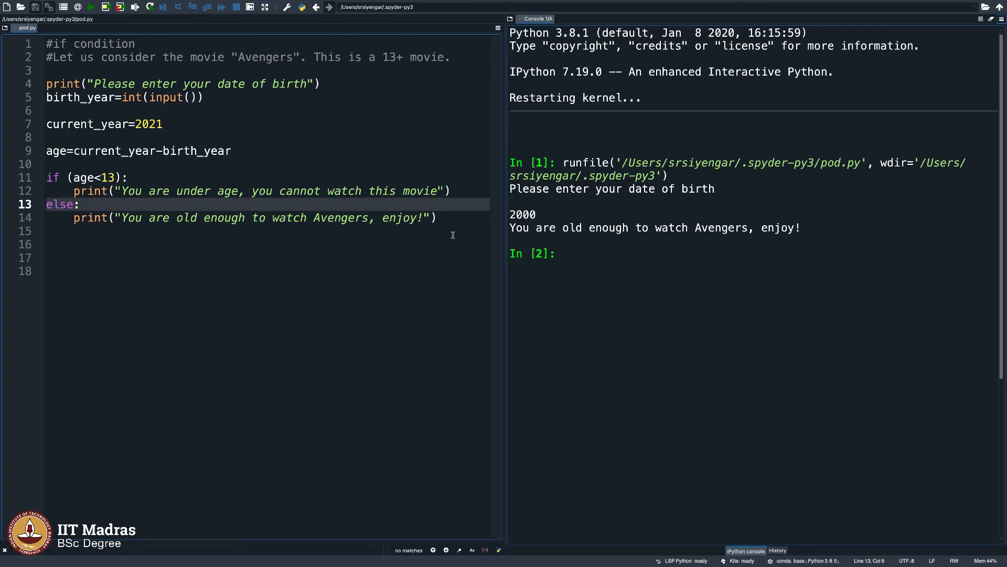
pyautogui.moveTo(429, 238)
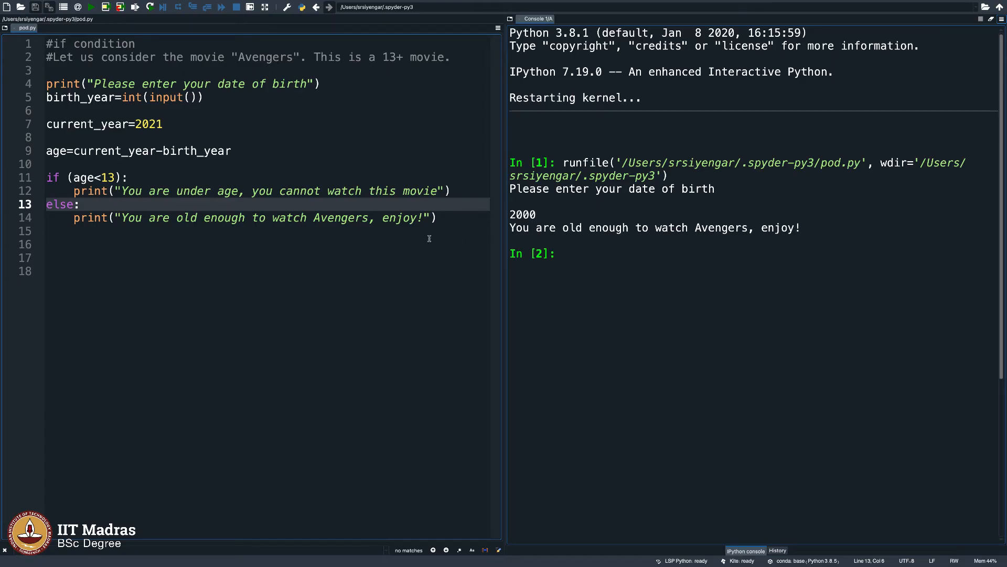
pyautogui.click(71, 178)
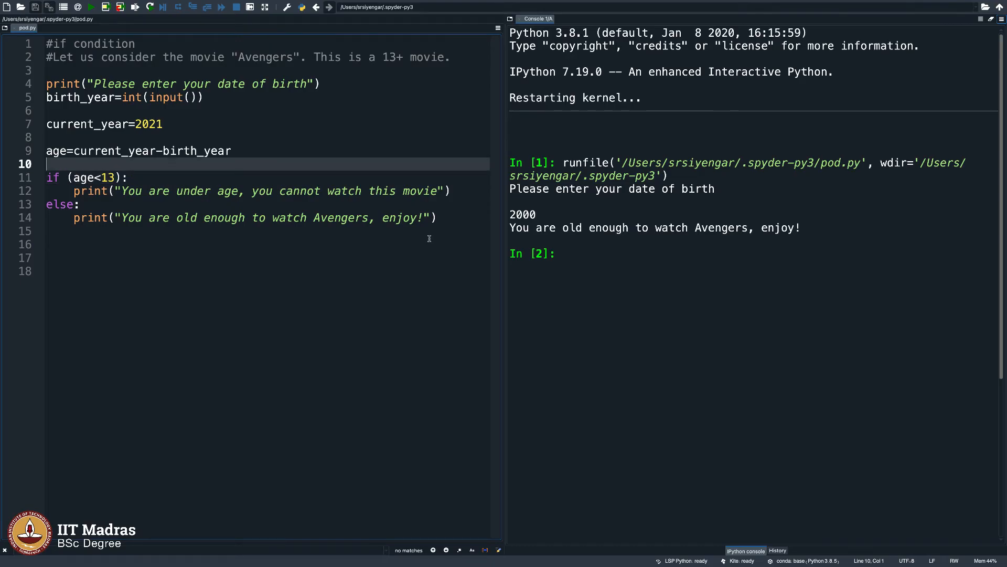
pyautogui.click(86, 177)
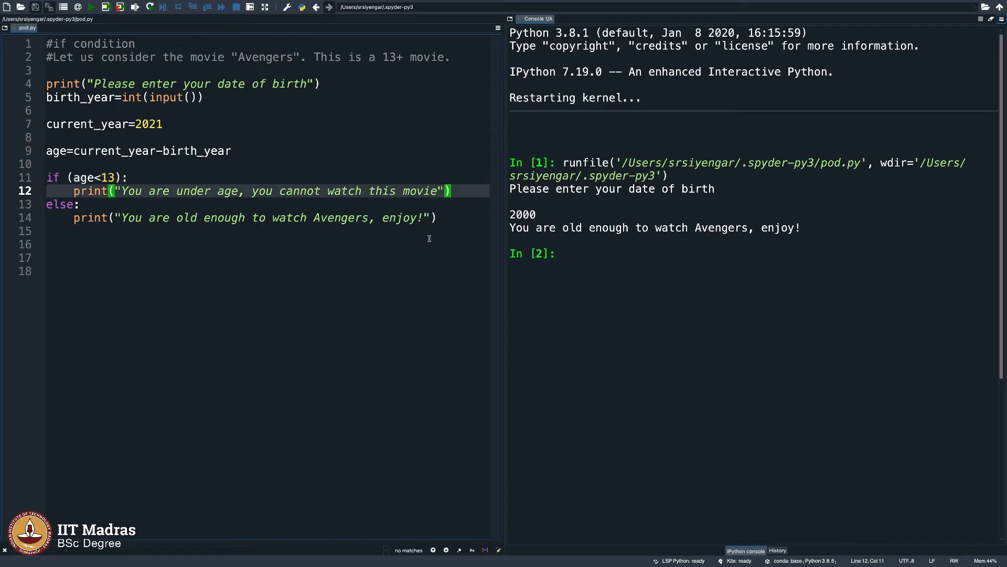
pyautogui.click(112, 177)
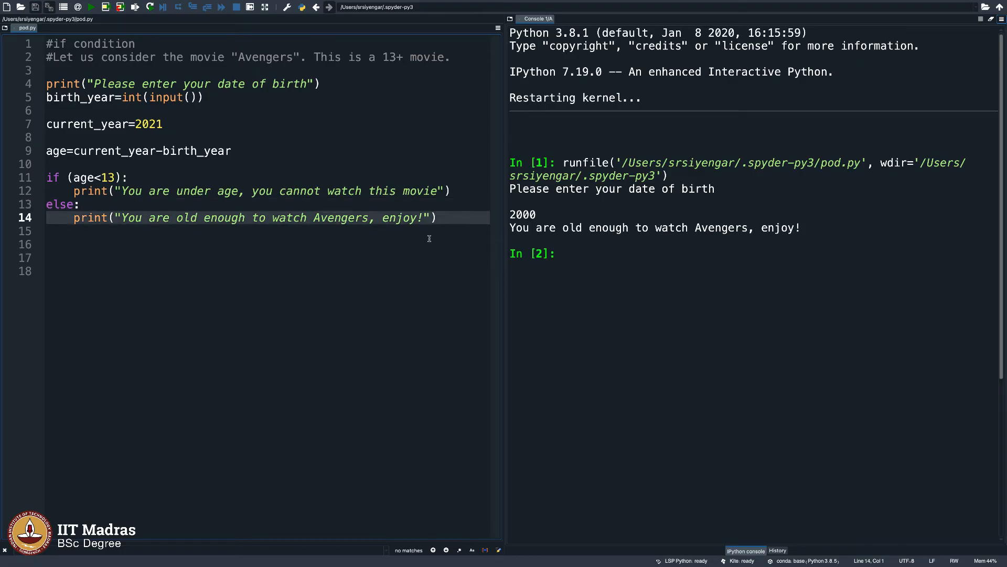
pyautogui.click(73, 217)
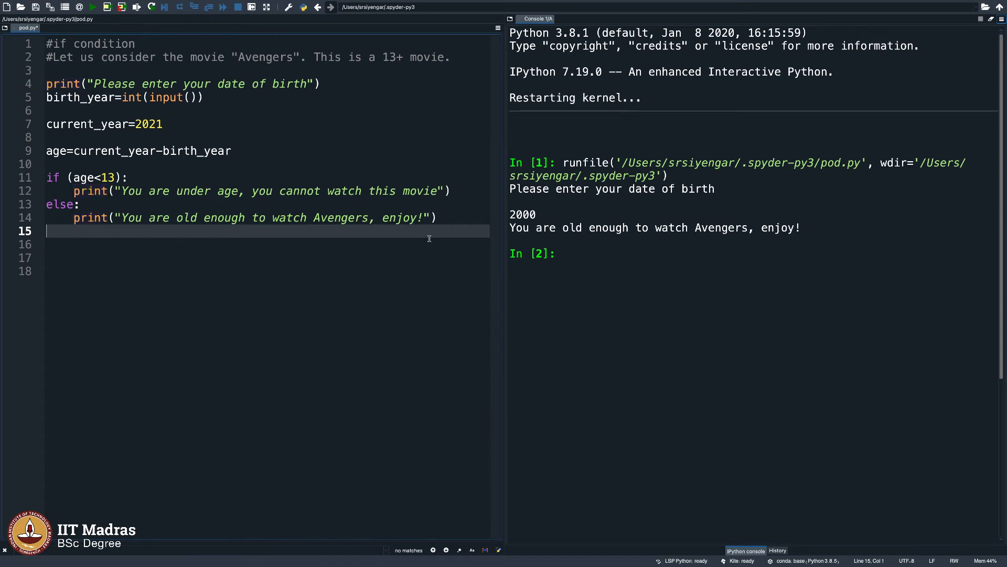
# Add an unindented print("Have a nice time") and test with birth year 1990.
pyautogui.write('pr')
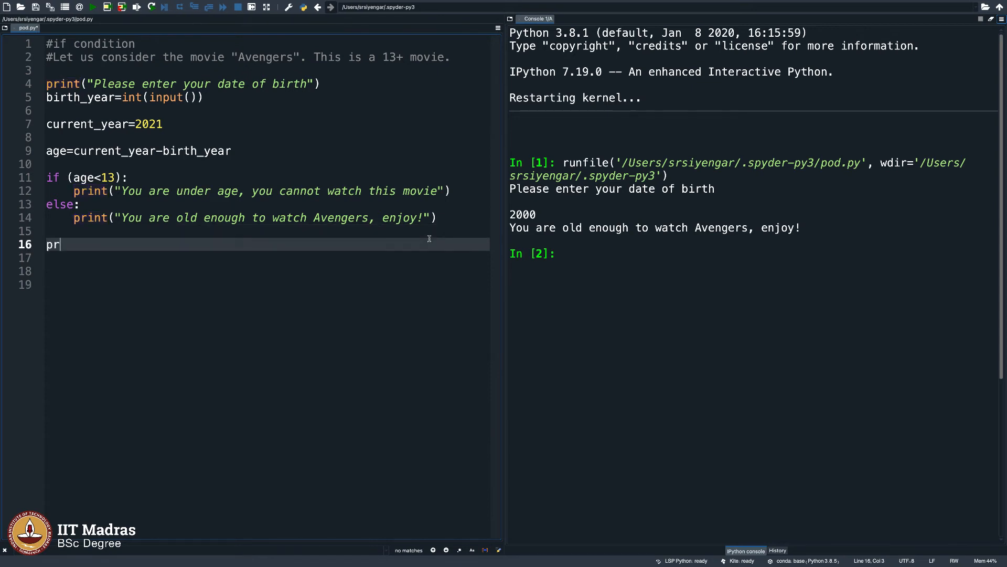
pyautogui.write('int("Have a nice time')
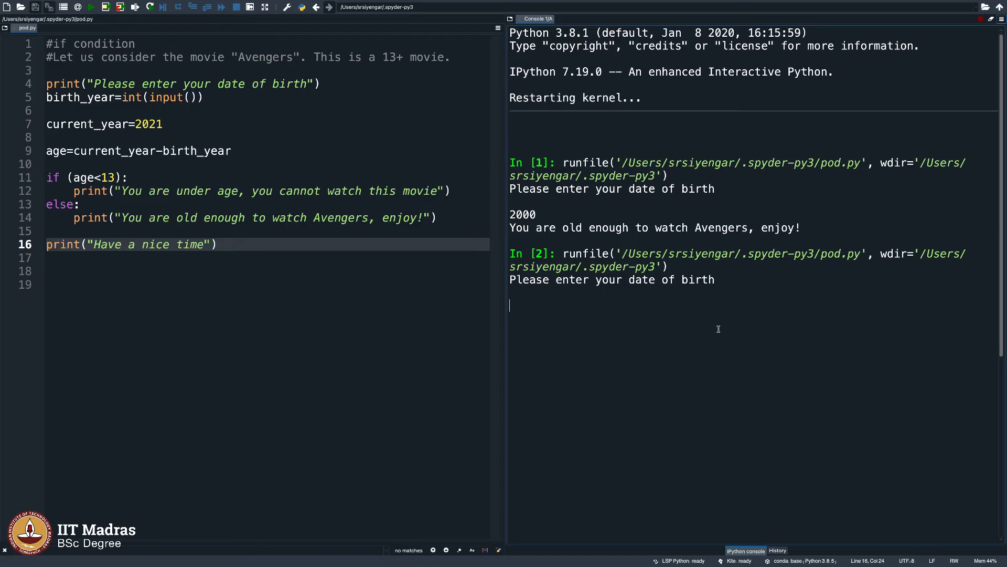
pyautogui.write('1990')
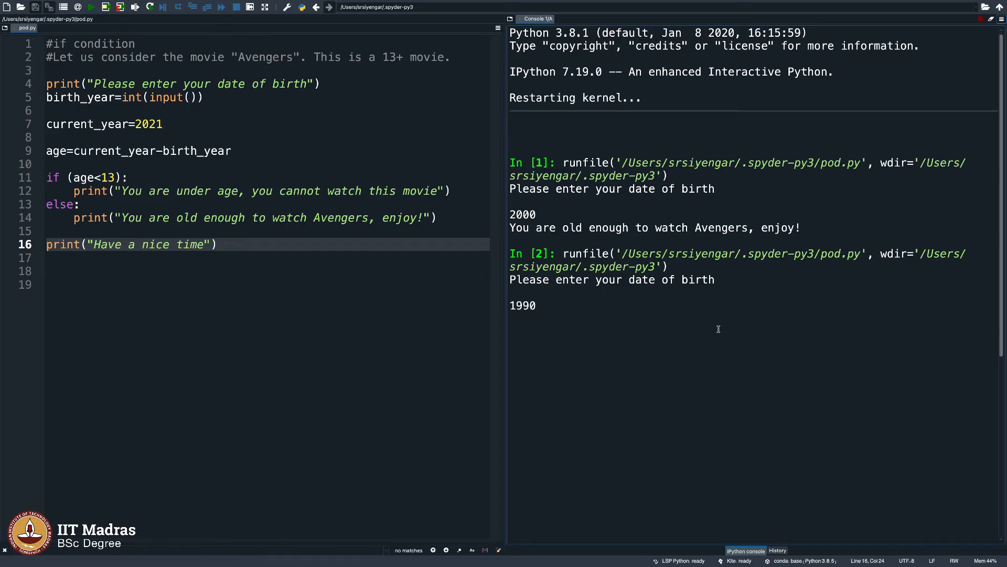
pyautogui.press('Return')
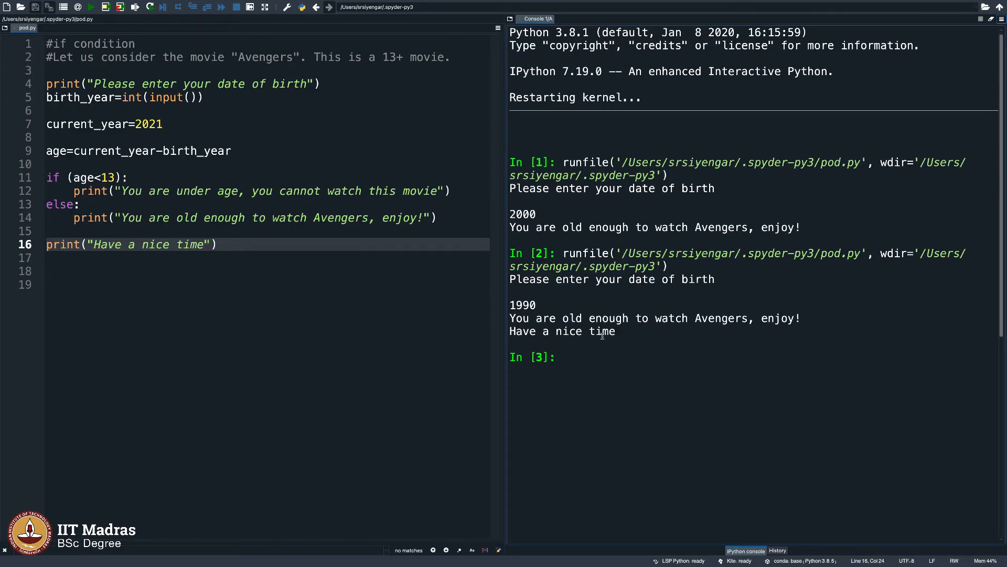
# Rerun the script entering birth year 2012.
pyautogui.click(91, 7)
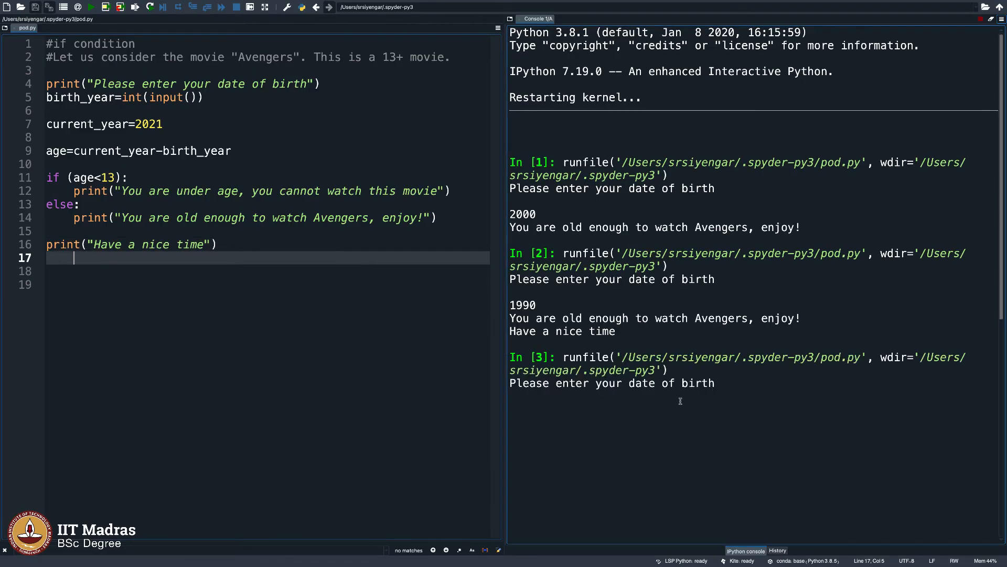
pyautogui.write('201')
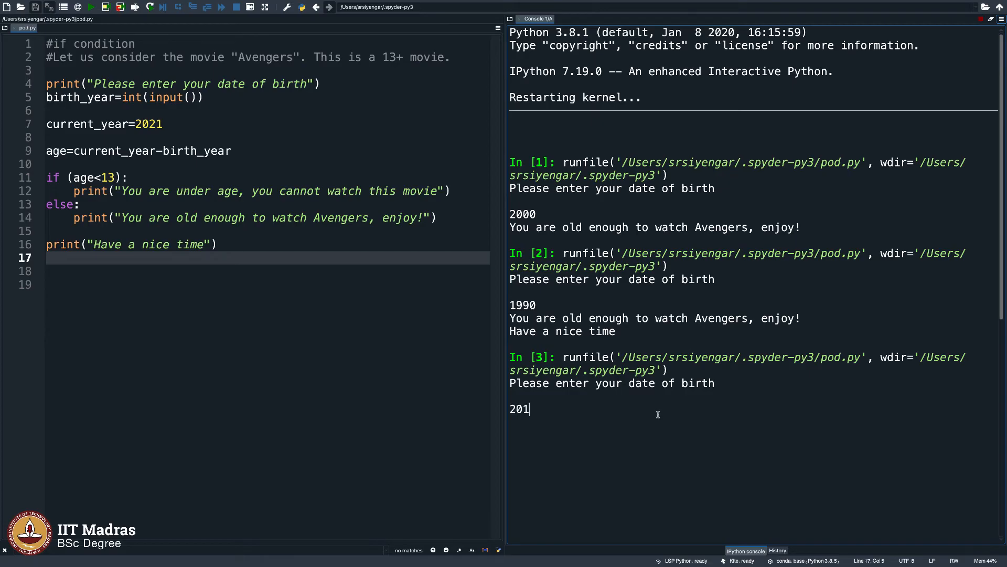
pyautogui.press('Return')
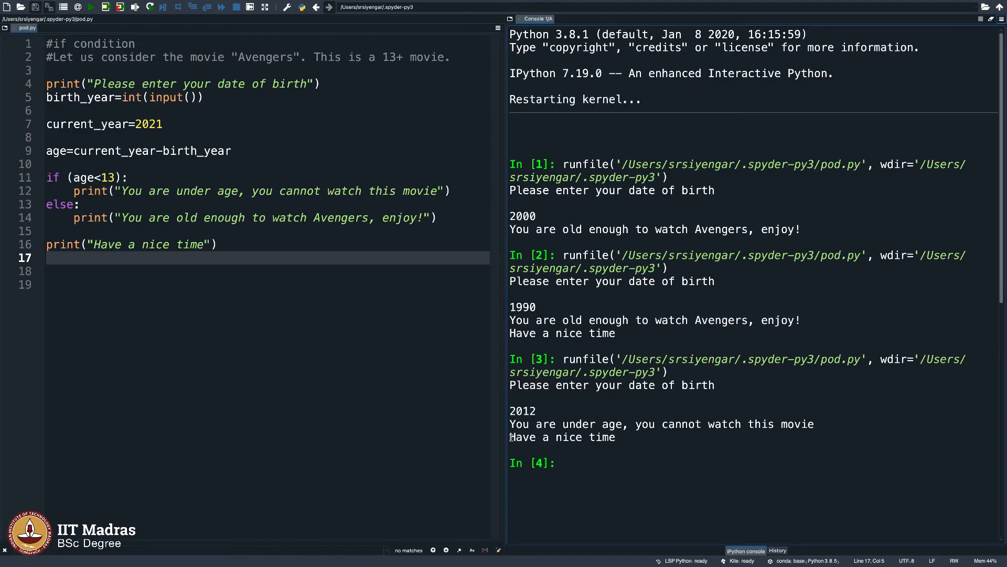
# Check the Have a nice time output, then move to the end of the under-age print line.
pyautogui.doubleClick(562, 437)
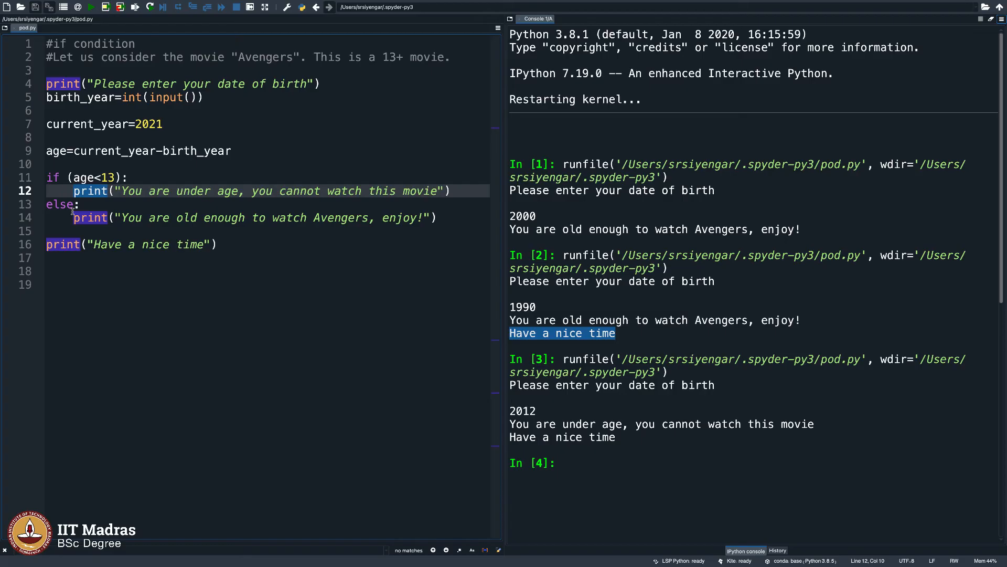
pyautogui.click(167, 218)
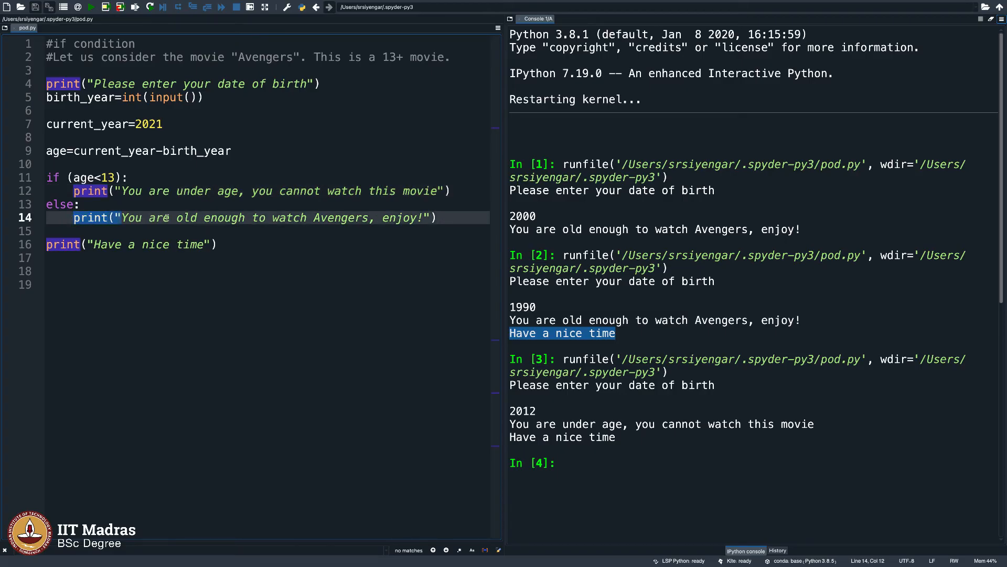
pyautogui.click(457, 191)
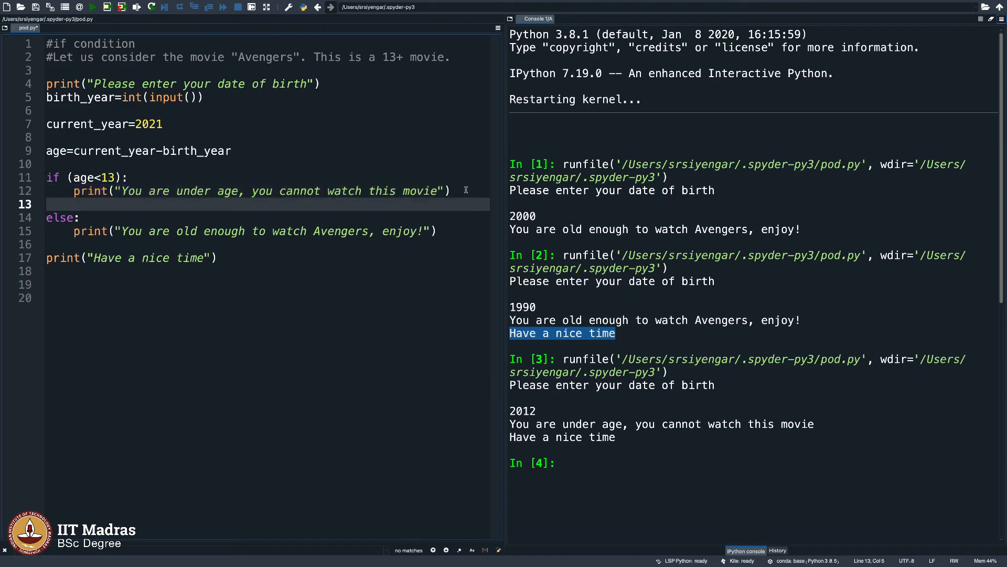
# Add print("Wait until you are old enough to watch this movie.") to the if branch.
pyautogui.write('print()')
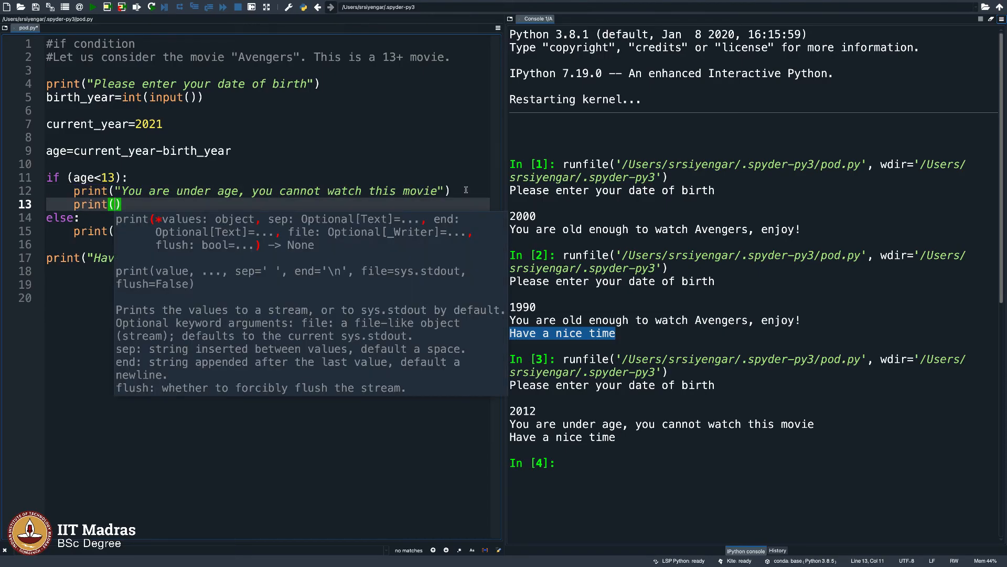
pyautogui.write('"')
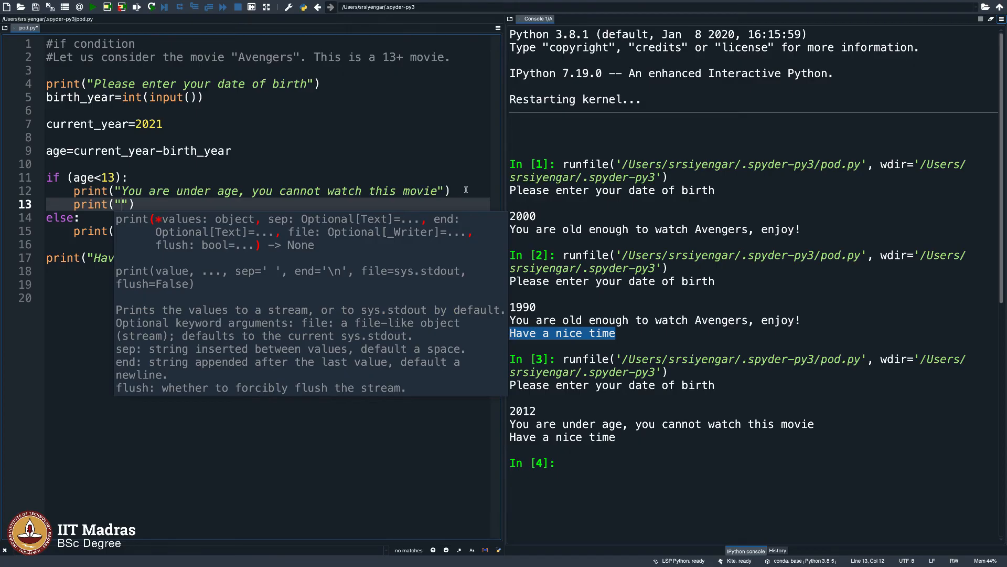
pyautogui.write('Wait u')
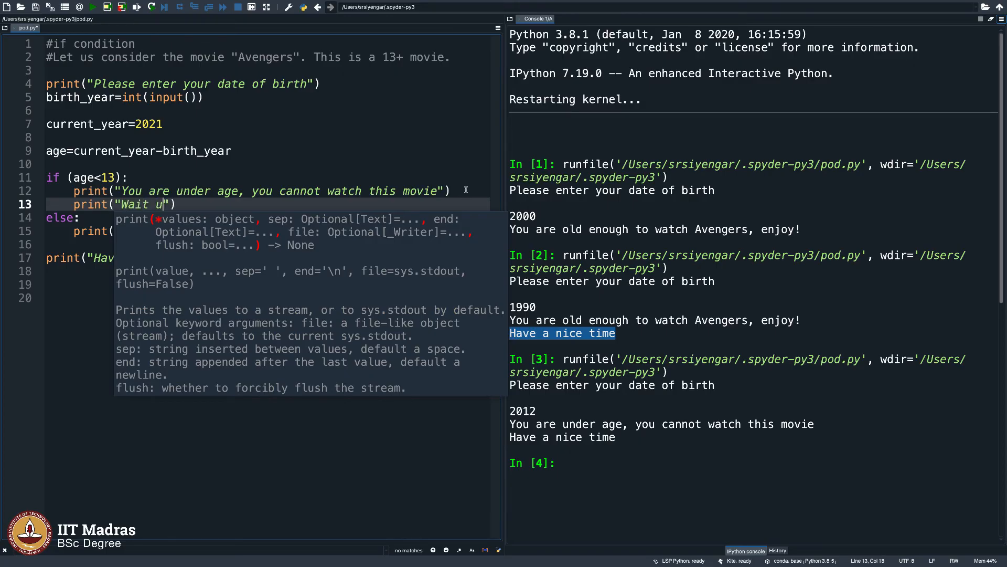
pyautogui.write('ntil you are o')
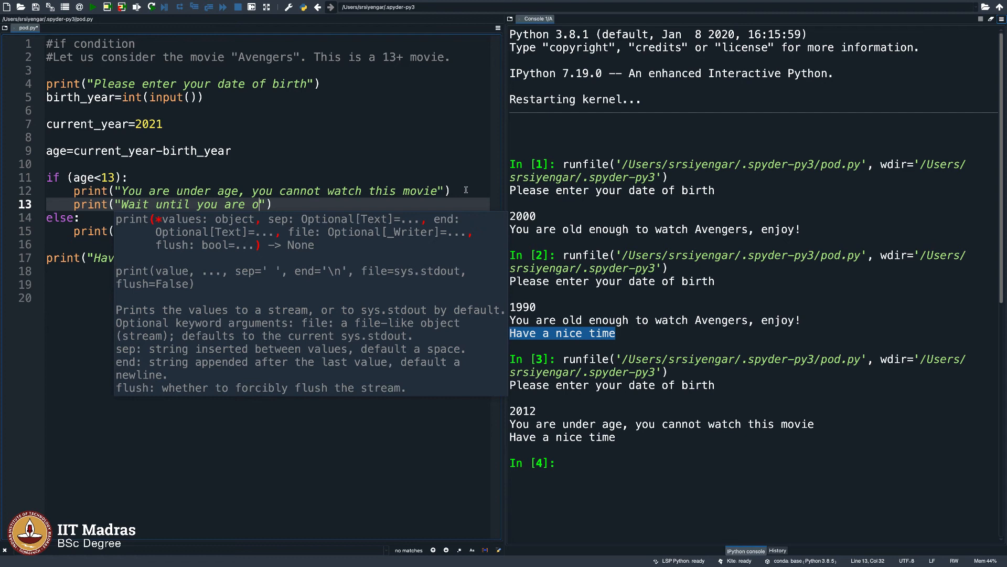
pyautogui.write('ld enough to')
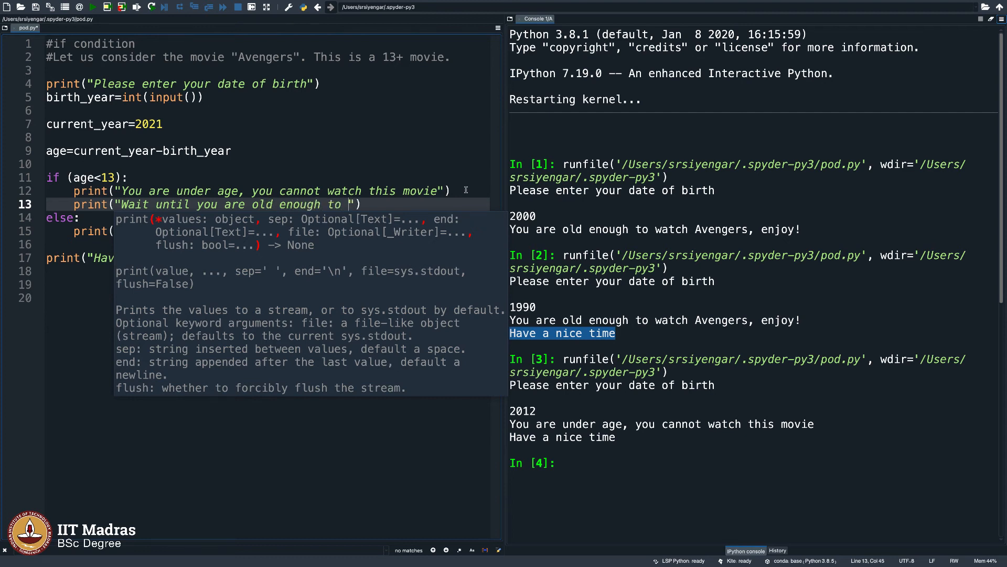
pyautogui.write('watch this movie.')
pyautogui.click(268, 244)
pyautogui.write('print("')
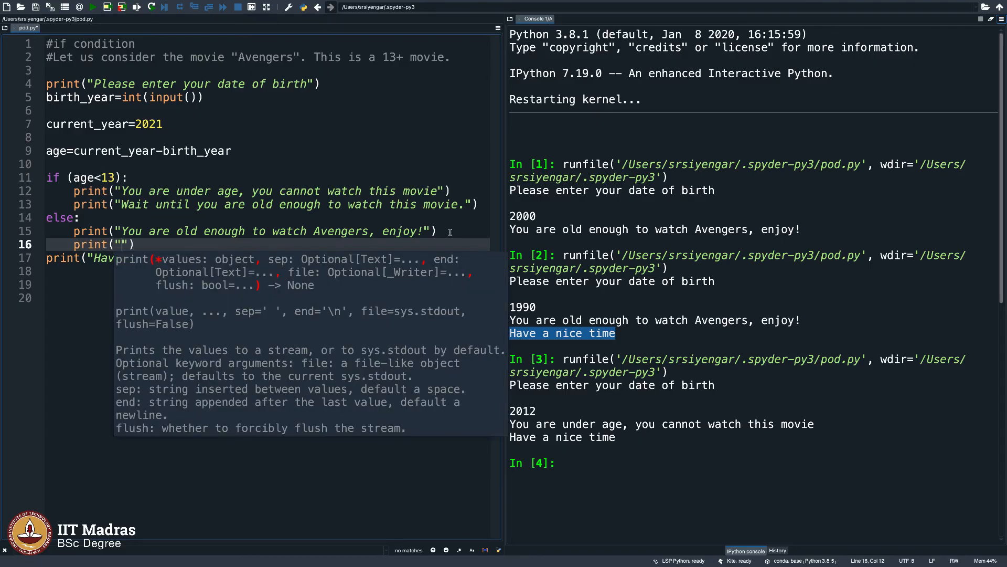
# Add print("Dont forget to watch the sequels and prequels") to the else branch.
pyautogui.write('Dont forget to')
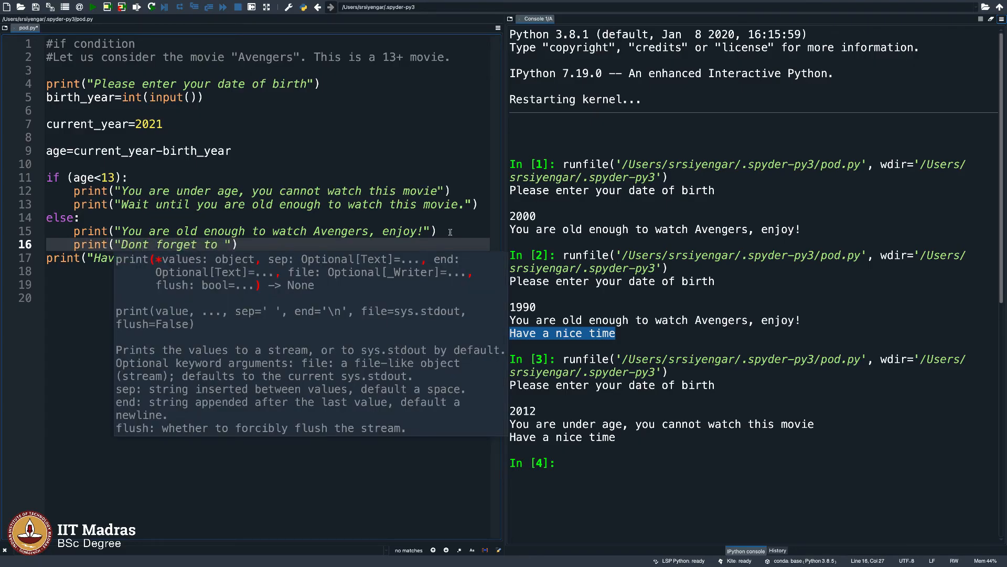
pyautogui.write('watch the sequels and prequels')
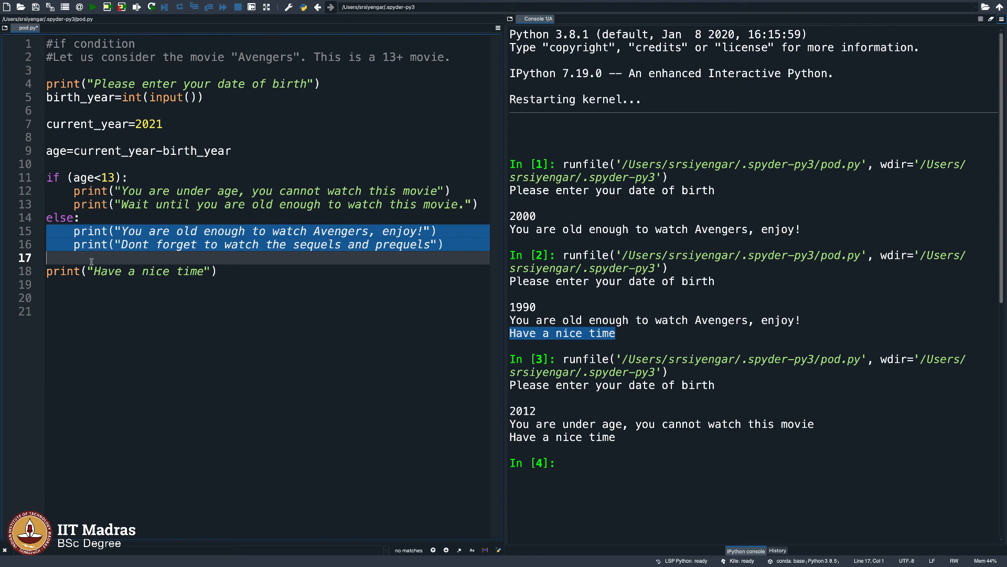
pyautogui.click(249, 311)
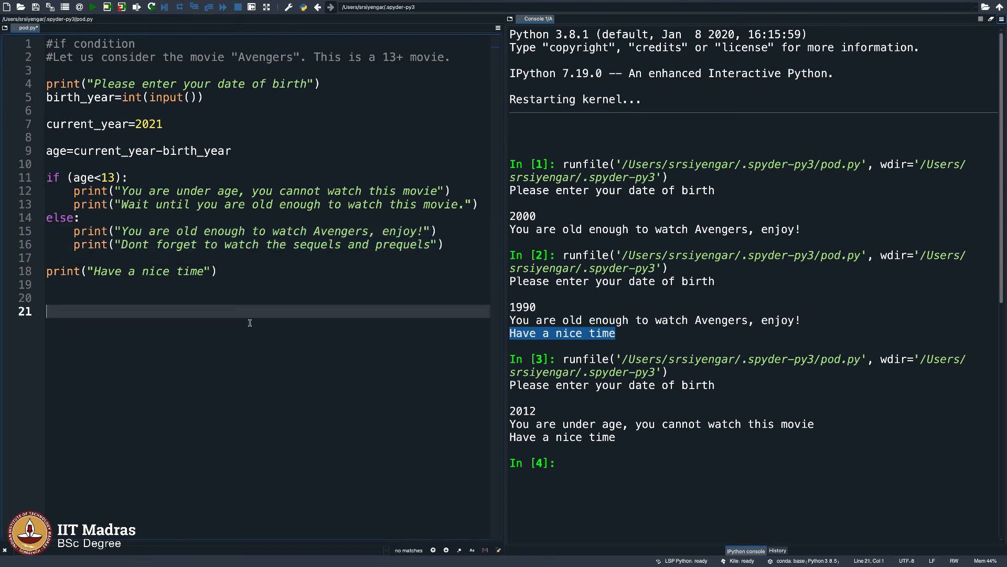
pyautogui.moveTo(264, 334)
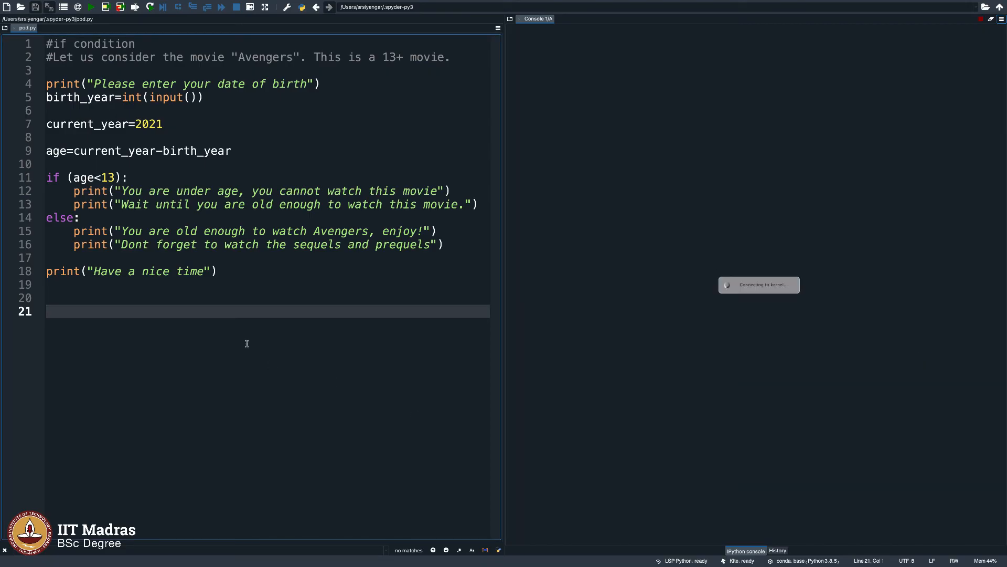
pyautogui.moveTo(242, 329)
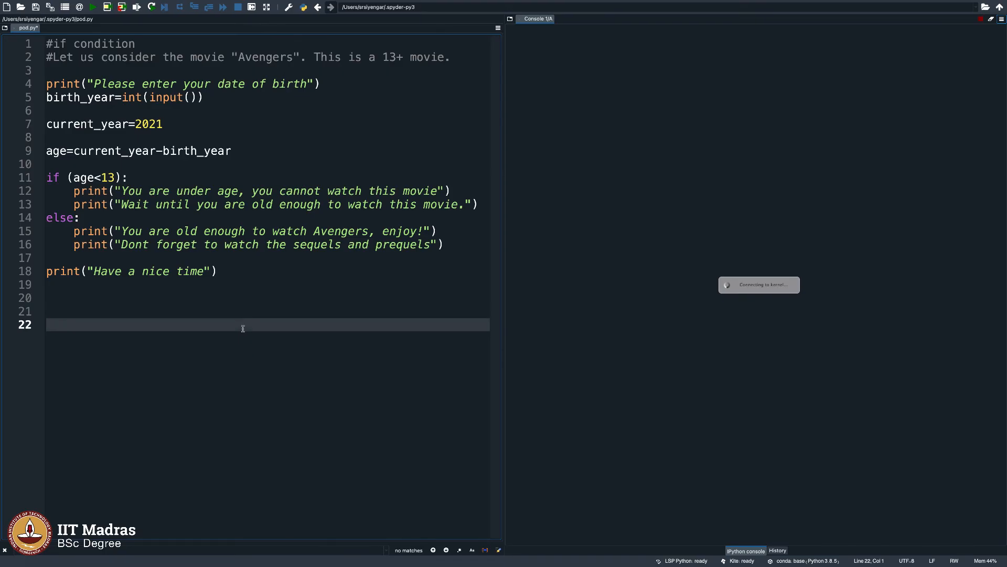
# Rerun pod.py and restart the kernel for a fresh run.
pyautogui.click(91, 7)
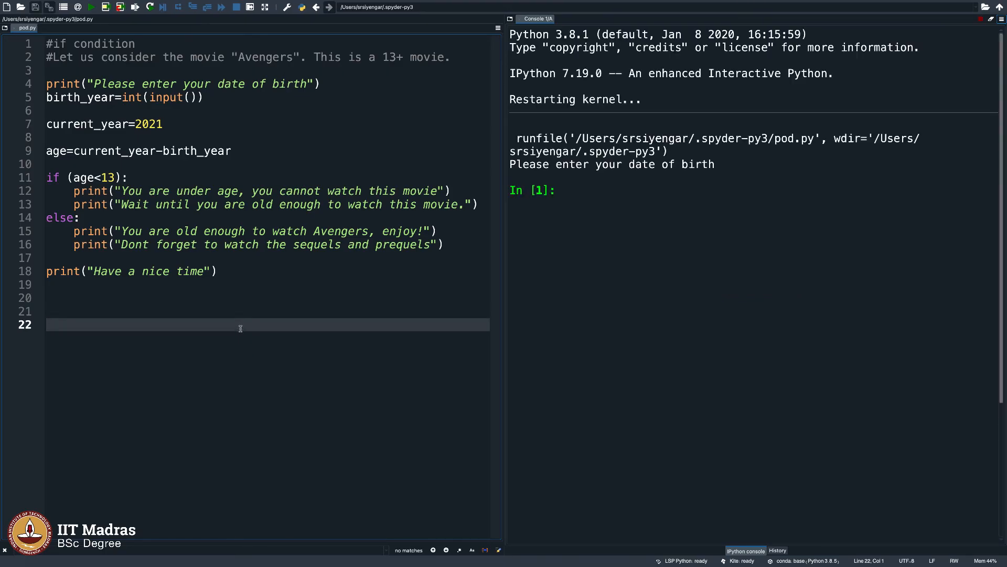
pyautogui.click(92, 7)
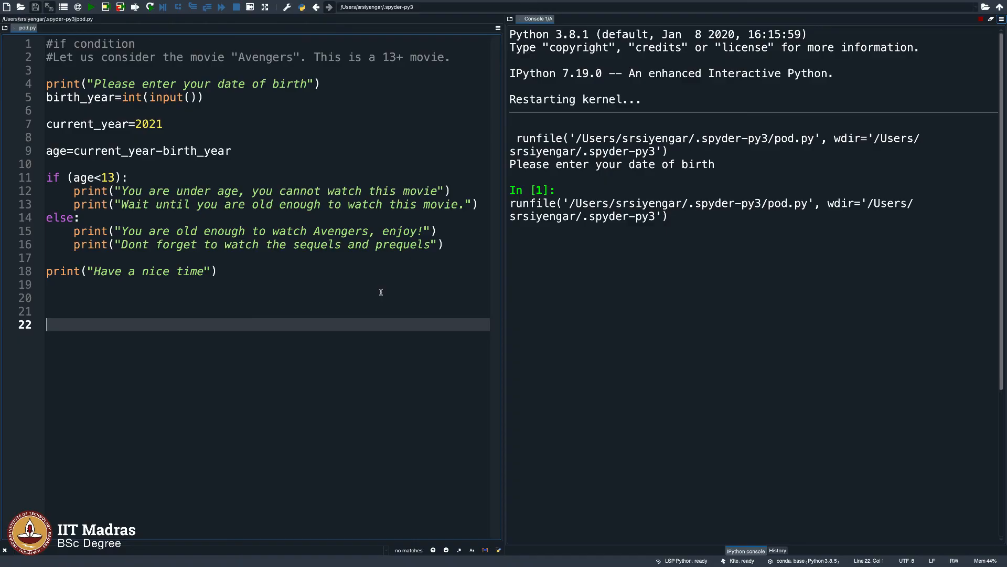
pyautogui.click(421, 296)
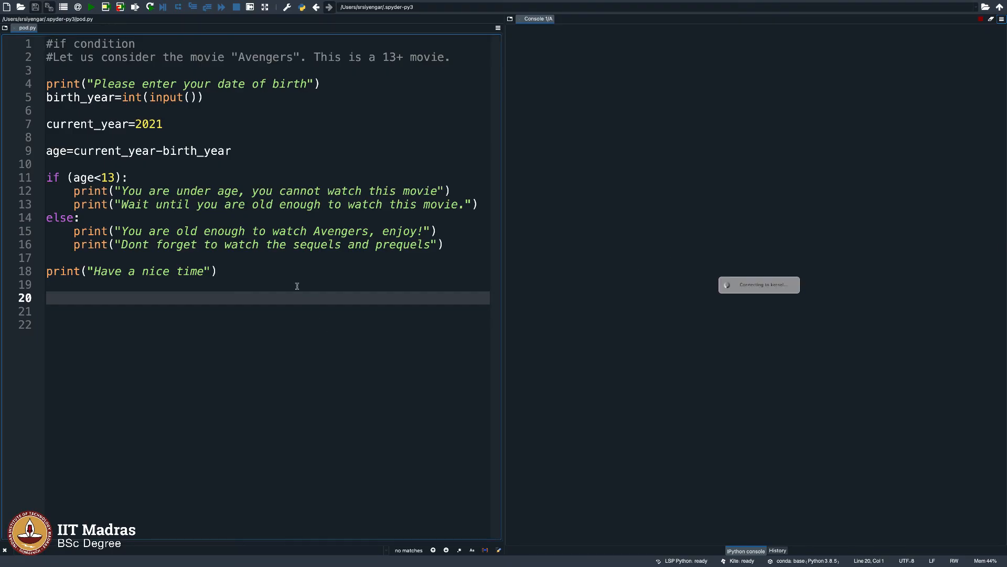
pyautogui.moveTo(294, 290)
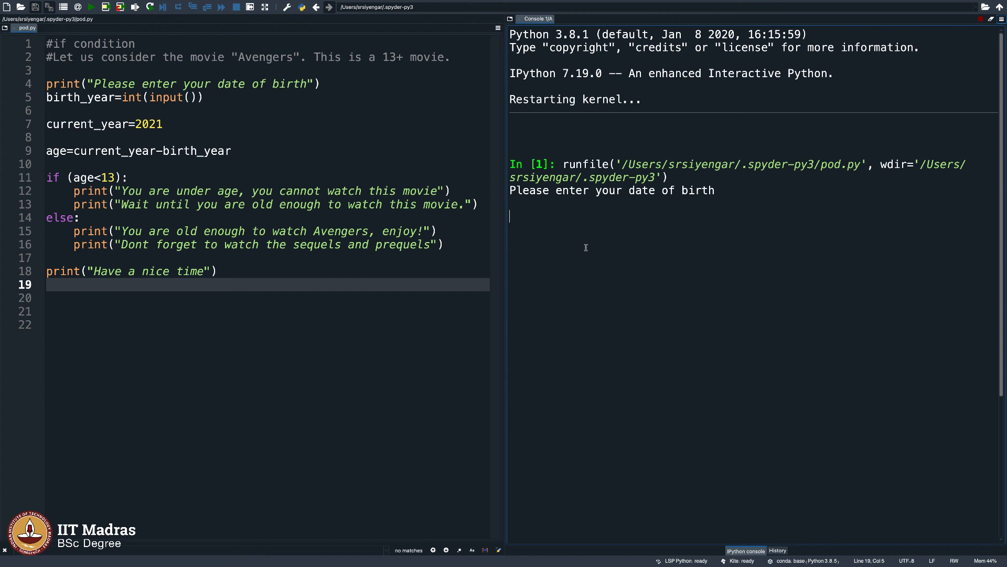
# Test with 2015, add full stops to two messages, then rerun with 1960.
pyautogui.write('2015')
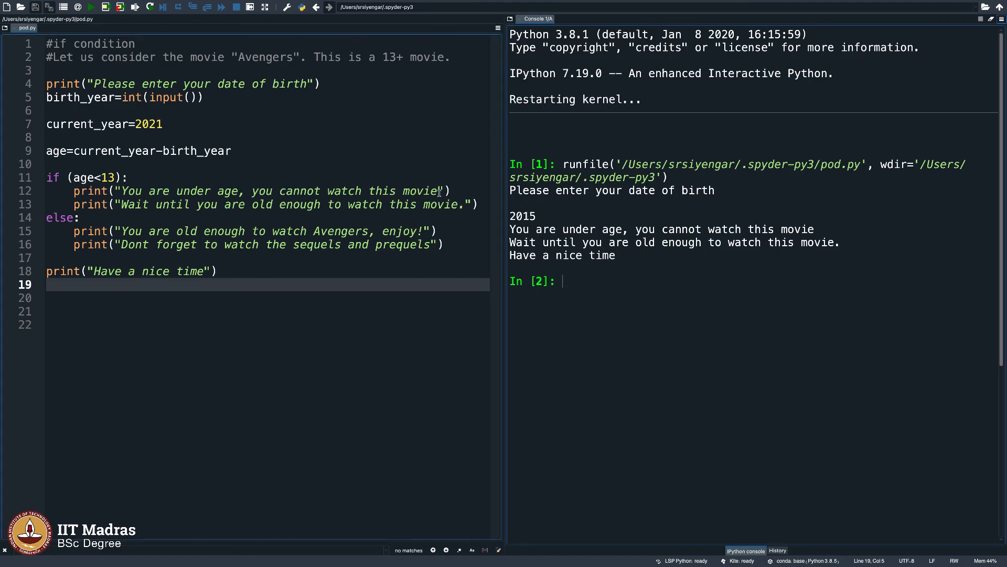
pyautogui.click(443, 191)
pyautogui.write('.')
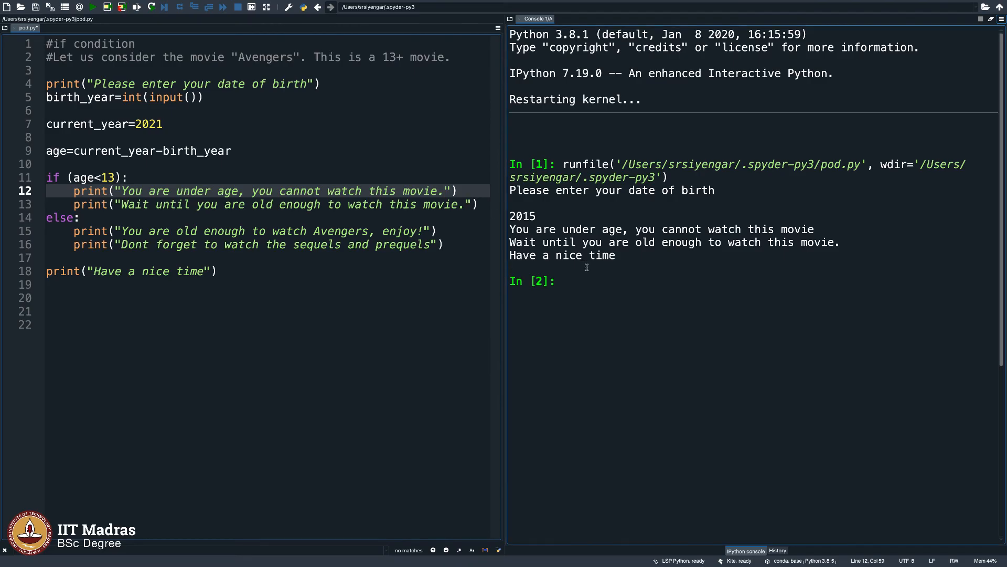
pyautogui.moveTo(445, 286)
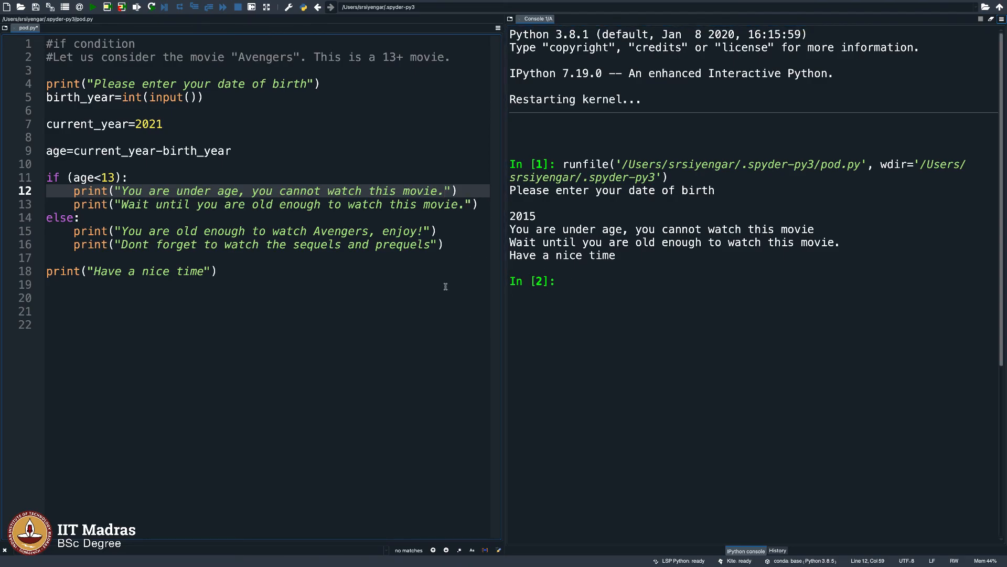
pyautogui.click(91, 7)
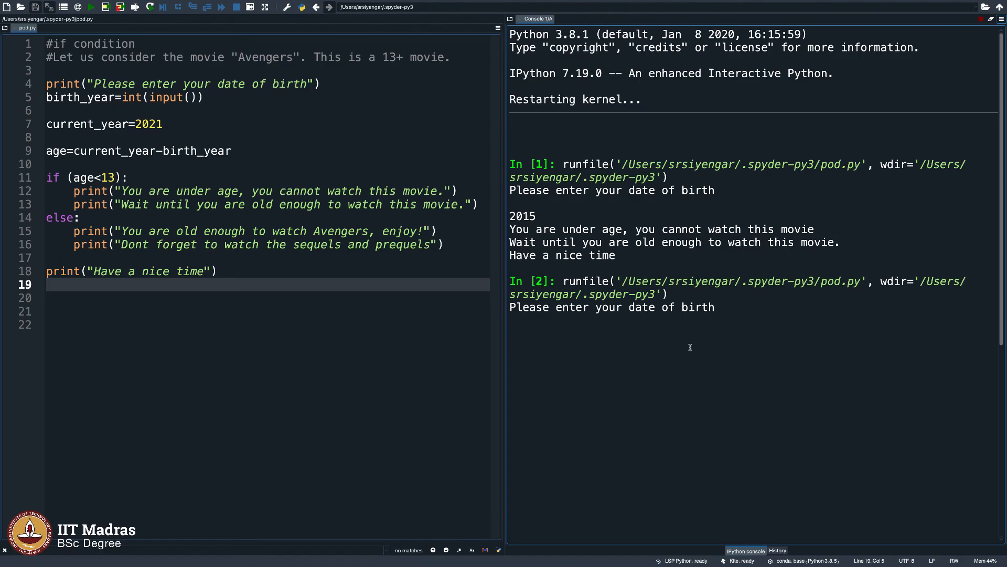
pyautogui.write('1960')
pyautogui.write('.')
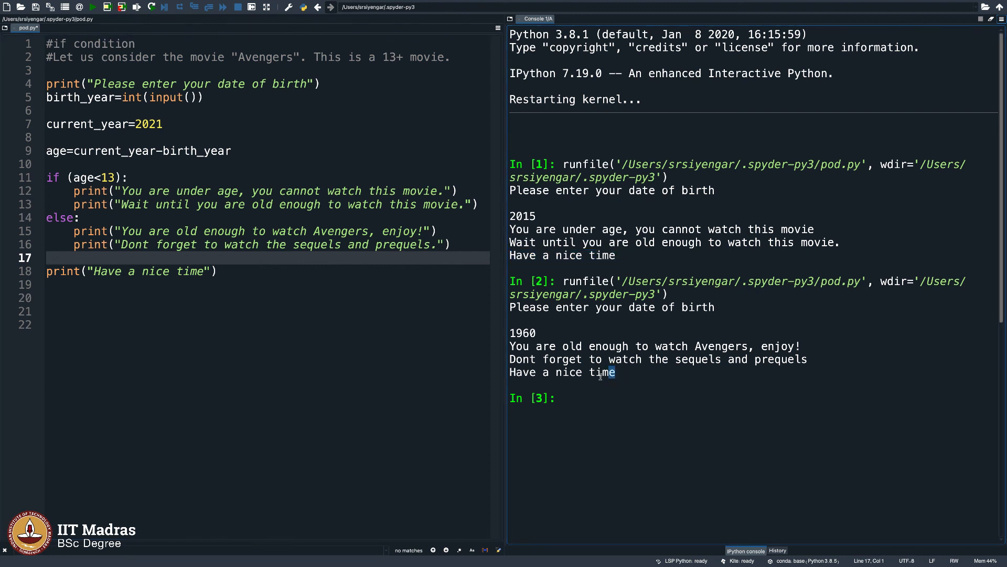
pyautogui.doubleClick(562, 372)
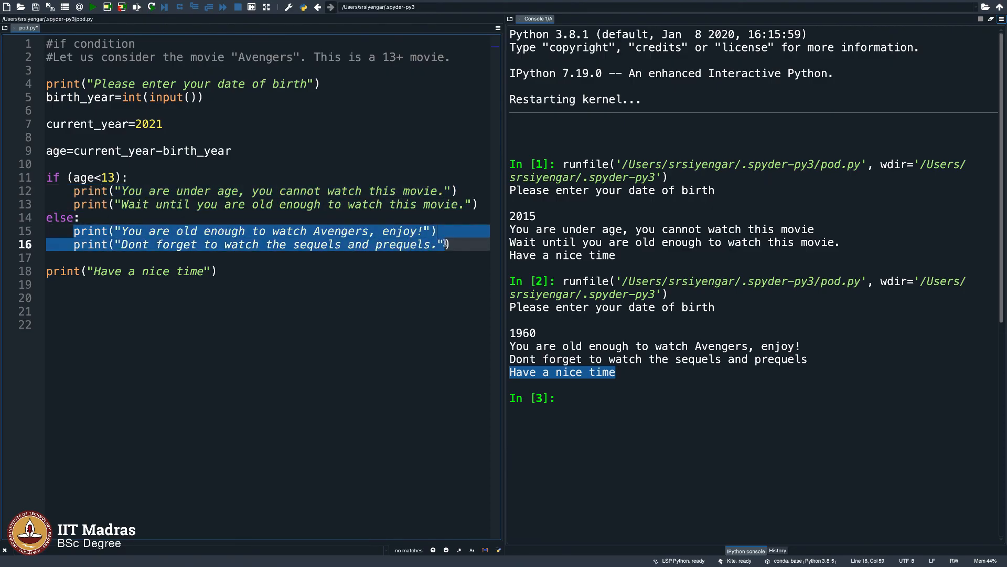
pyautogui.click(450, 245)
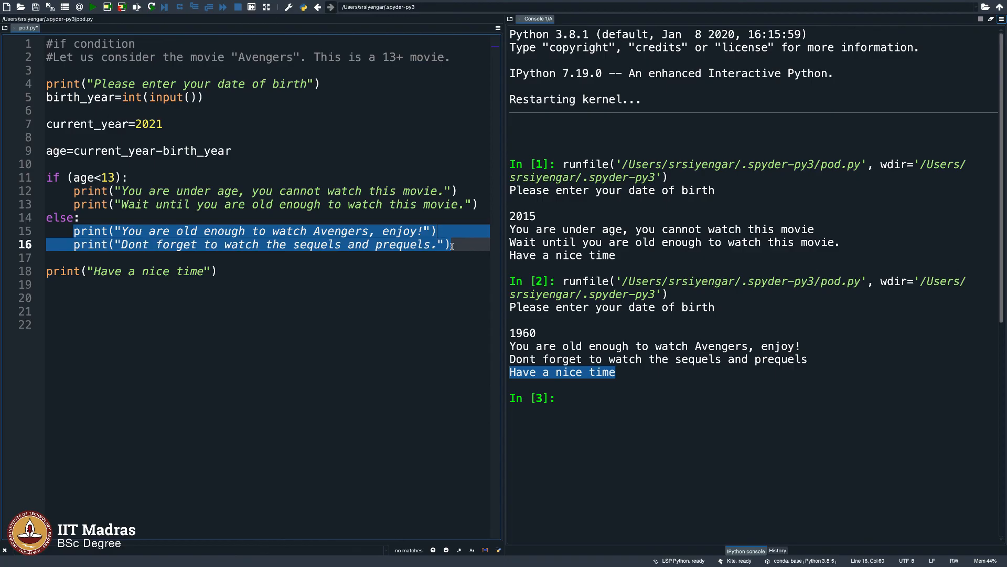
pyautogui.moveTo(346, 271)
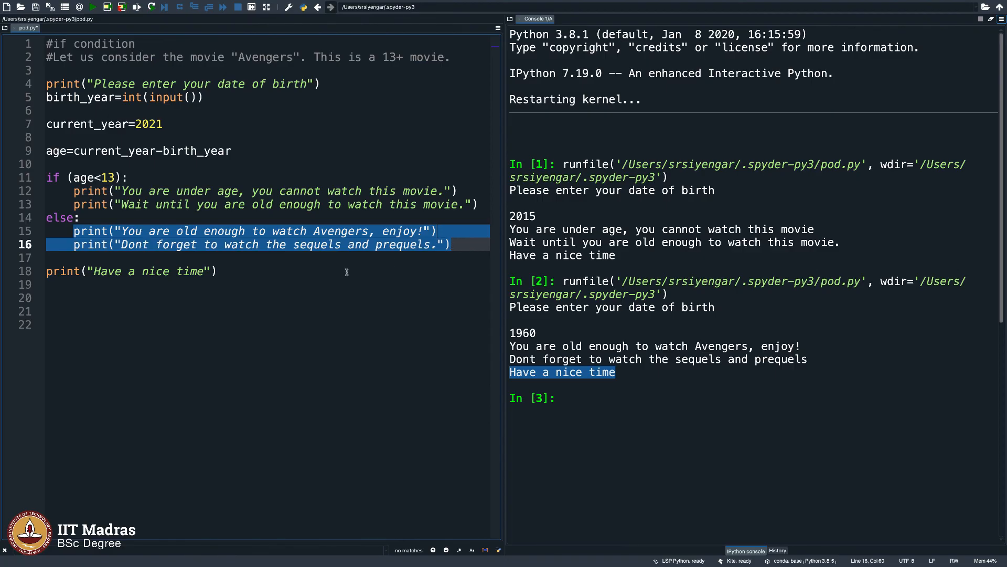
pyautogui.click(167, 177)
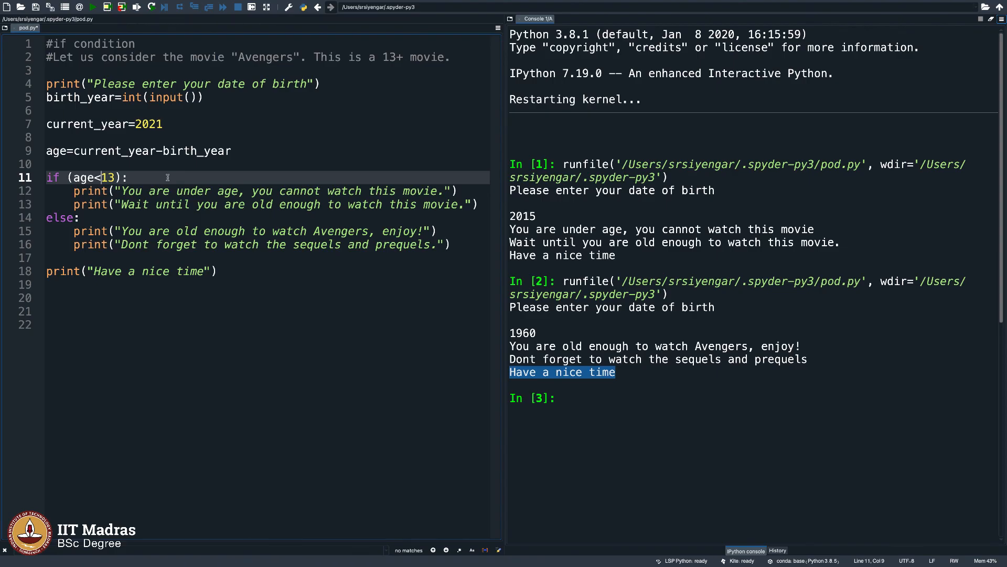
pyautogui.click(61, 217)
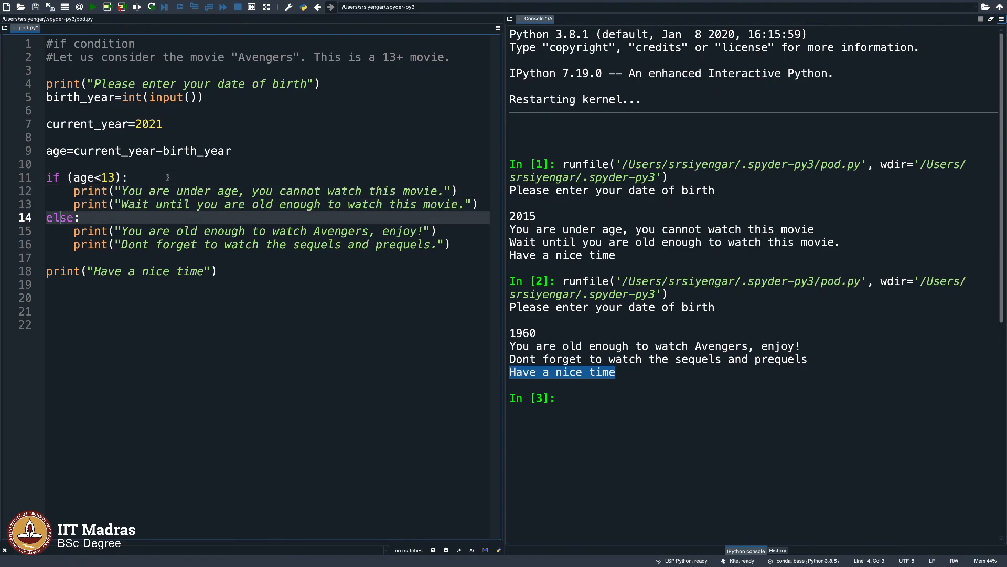
pyautogui.click(257, 191)
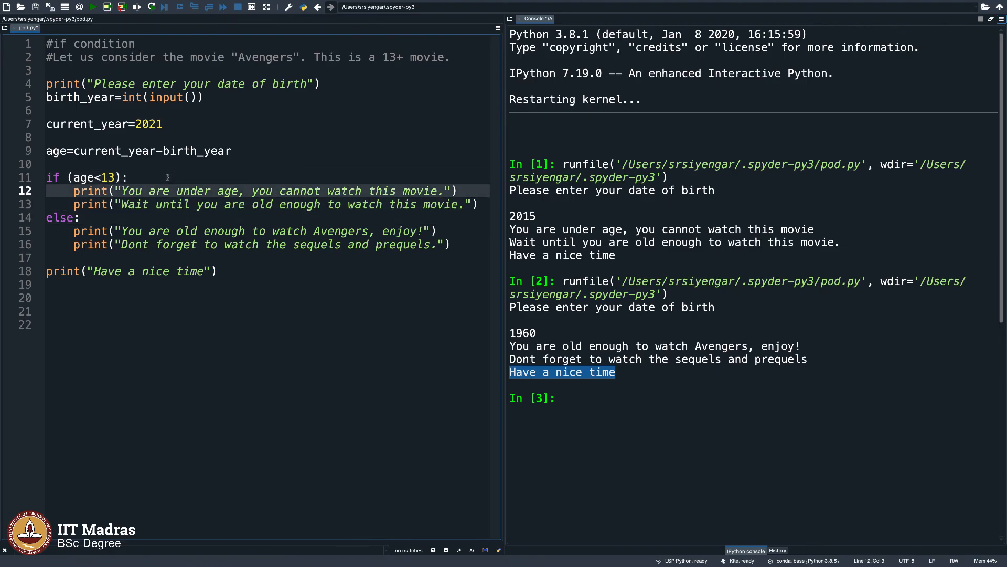